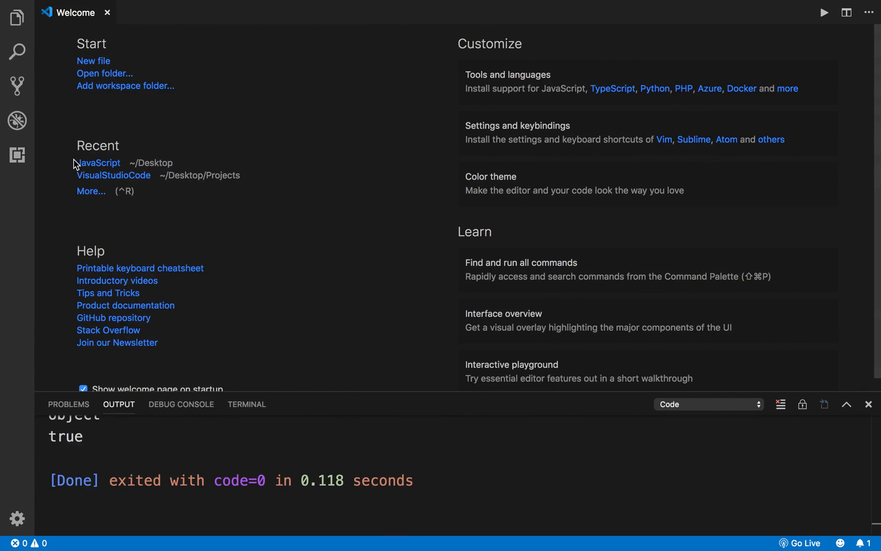
Open Operators.js from the Explorer and scroll to the Logical Operators block at the bottom.
{"action": "left_click", "coordinate": [17, 18]}
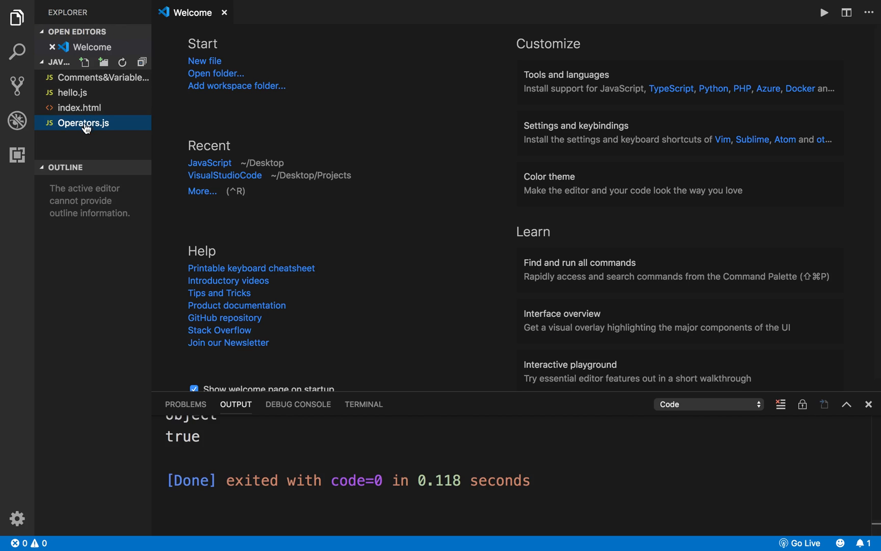
{"action": "double_click", "coordinate": [84, 123]}
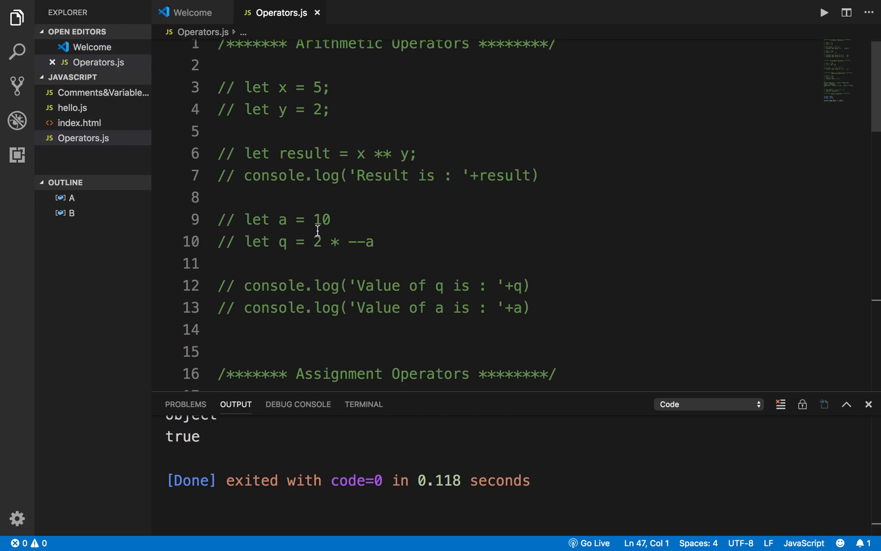
{"action": "scroll", "scroll_direction": "down", "scroll_amount": 3}
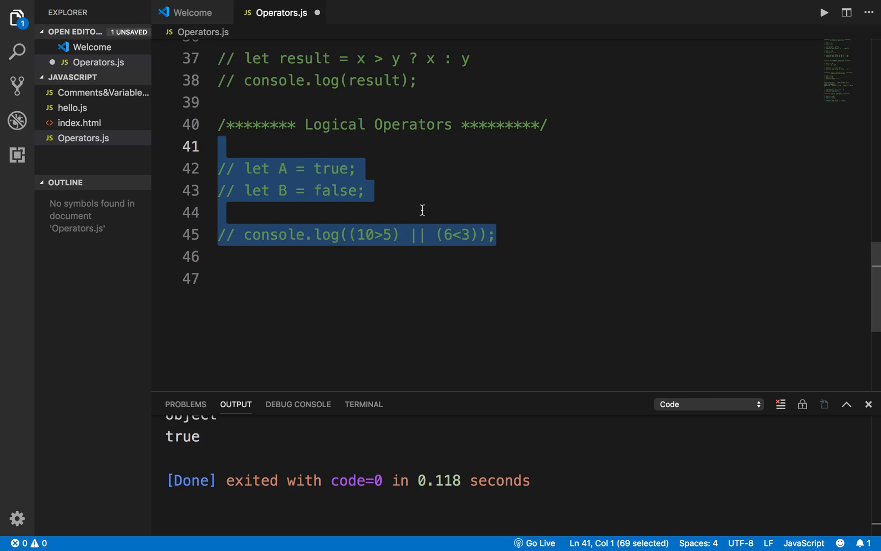
Add a 'Type Operators' heading comment below the logical operators code.
{"action": "left_click", "coordinate": [219, 124]}
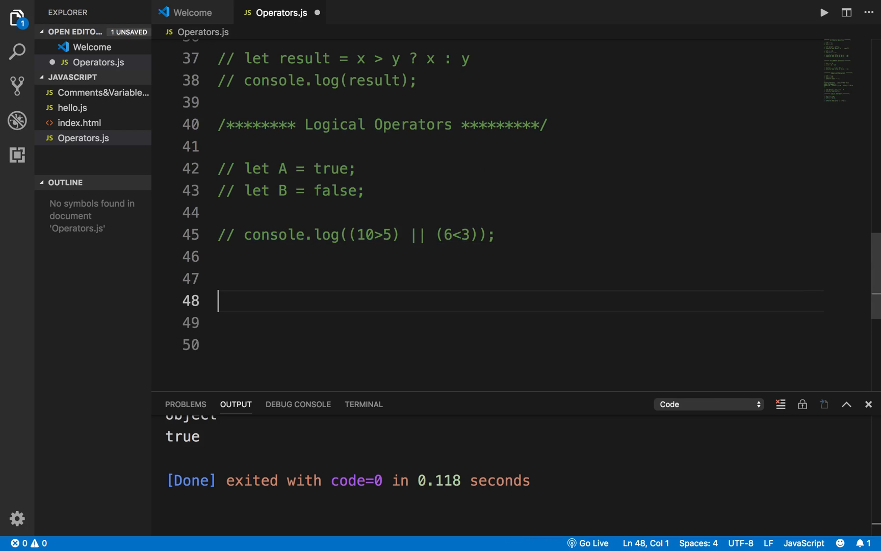
{"action": "double_click", "coordinate": [334, 301]}
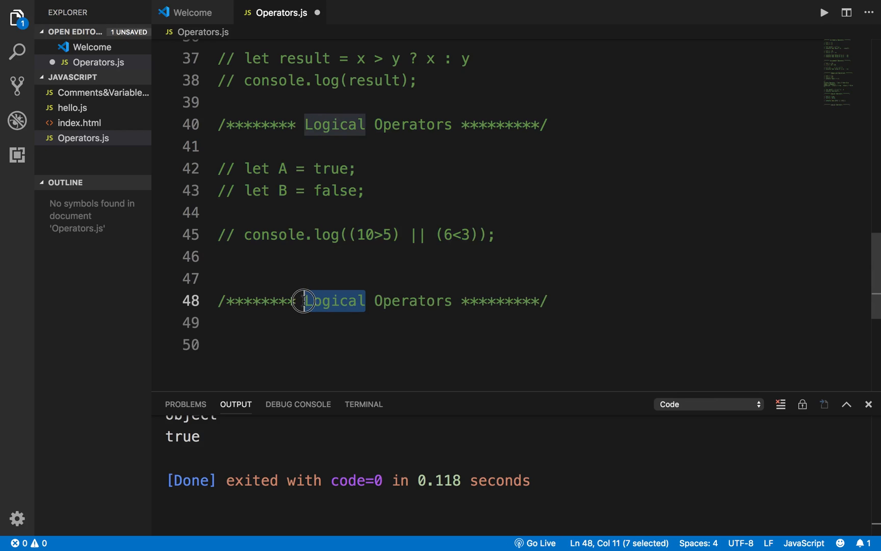
{"action": "type", "text": "Type"}
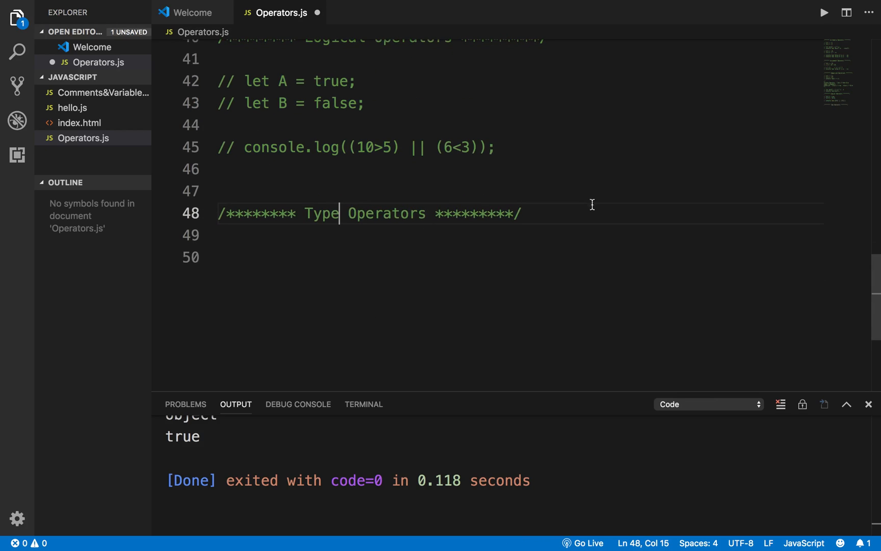
Declare the variable firstName with the value 'Raghav'.
{"action": "type", "text": "let"}
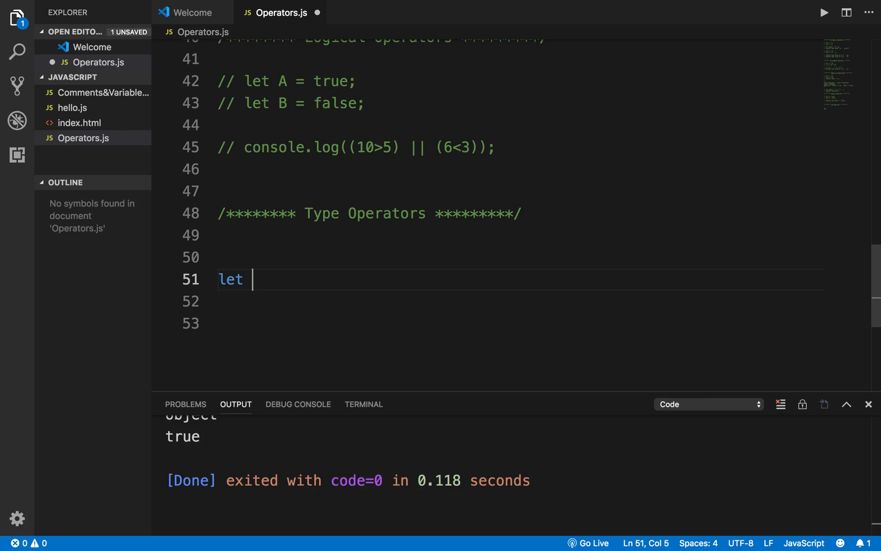
{"action": "type", "text": "first"}
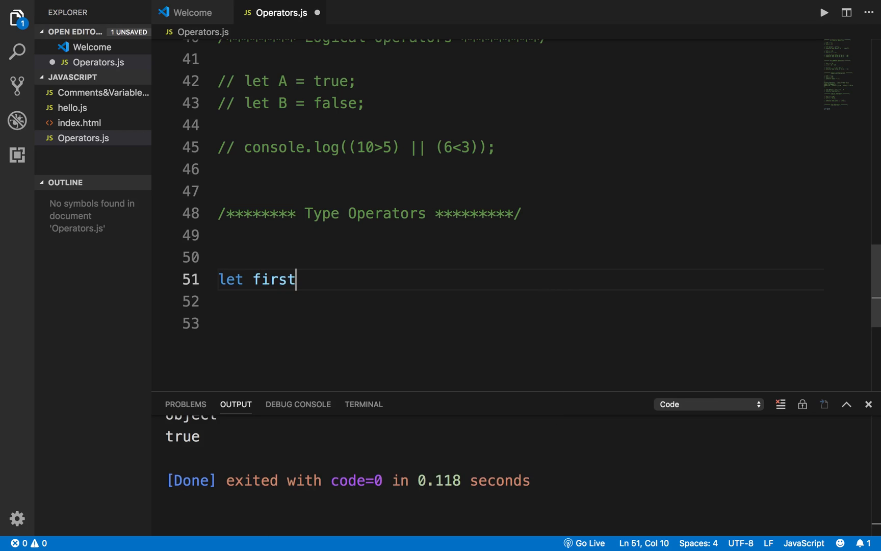
{"action": "type", "text": "Name ="}
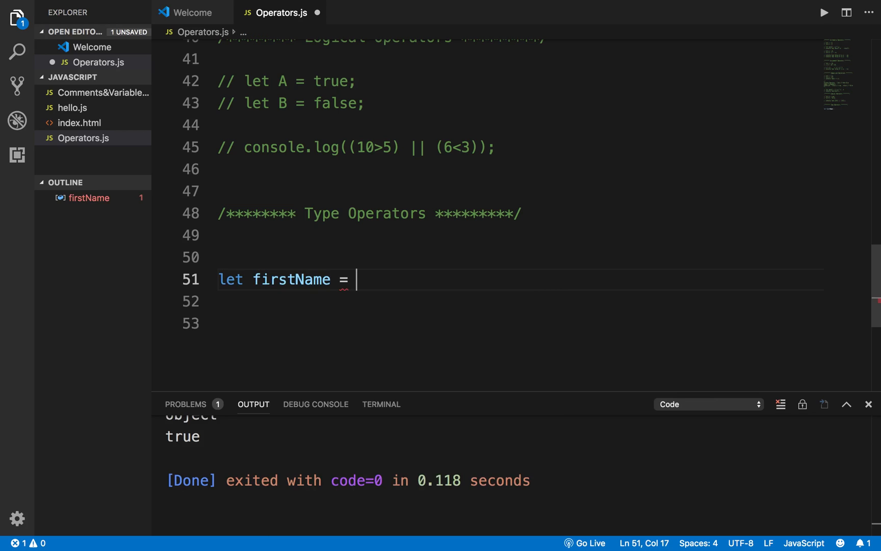
{"action": "type", "text": "'Ragha'"}
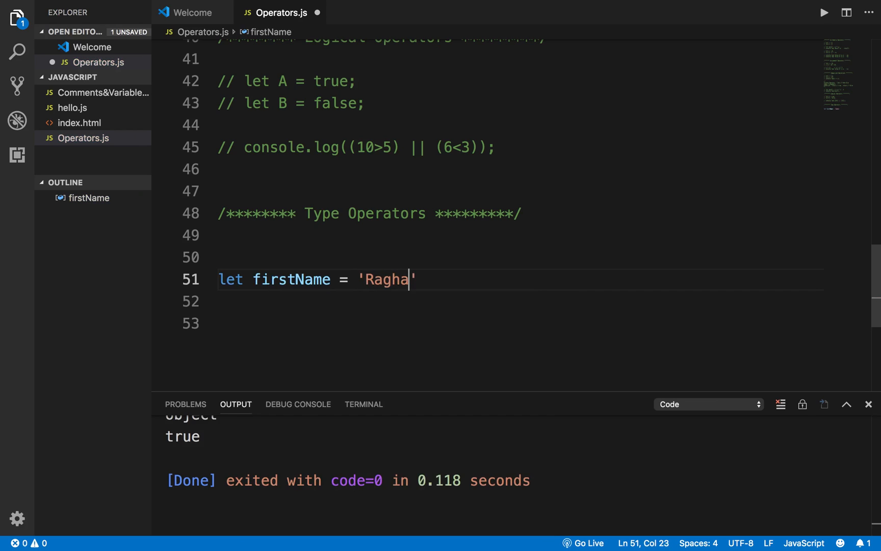
{"action": "type", "text": "v';"}
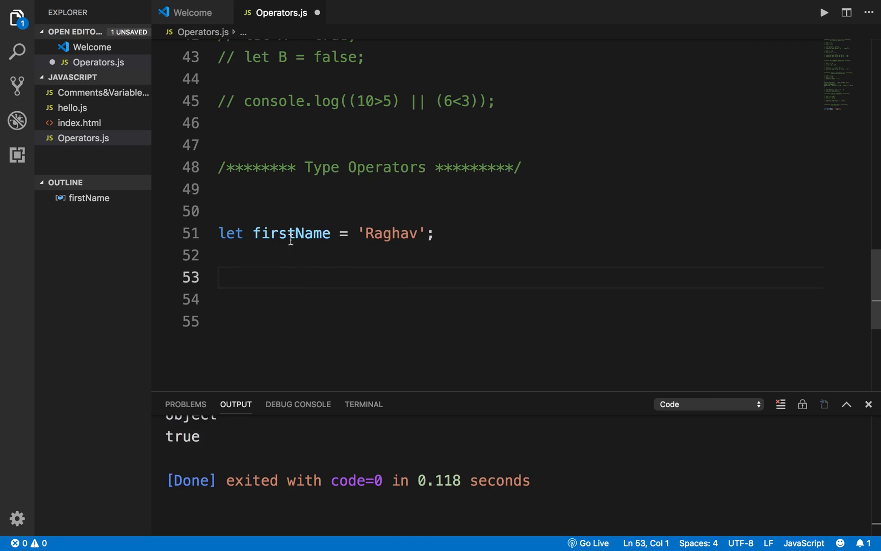
Add console.log(typeof firstName), clear the old output, and run the file to print 'string'.
{"action": "type", "text": "tp"}
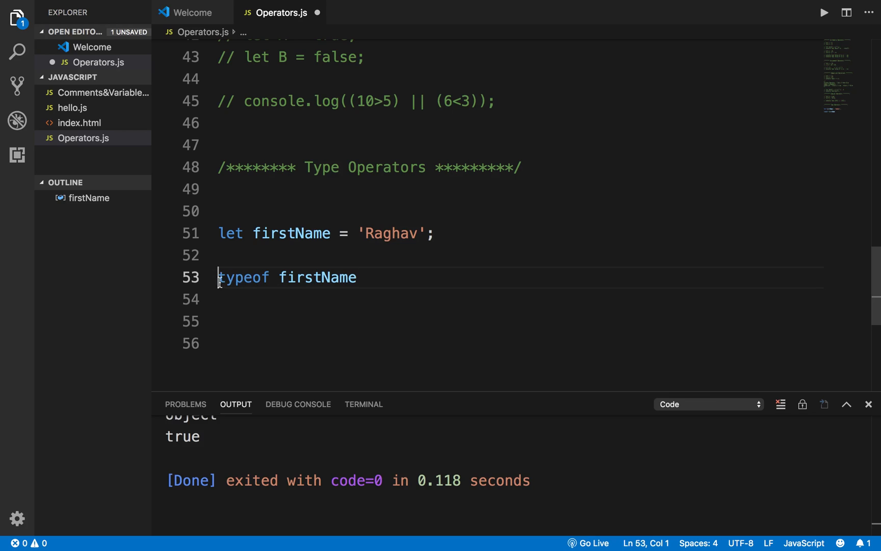
{"action": "type", "text": "console.log ("}
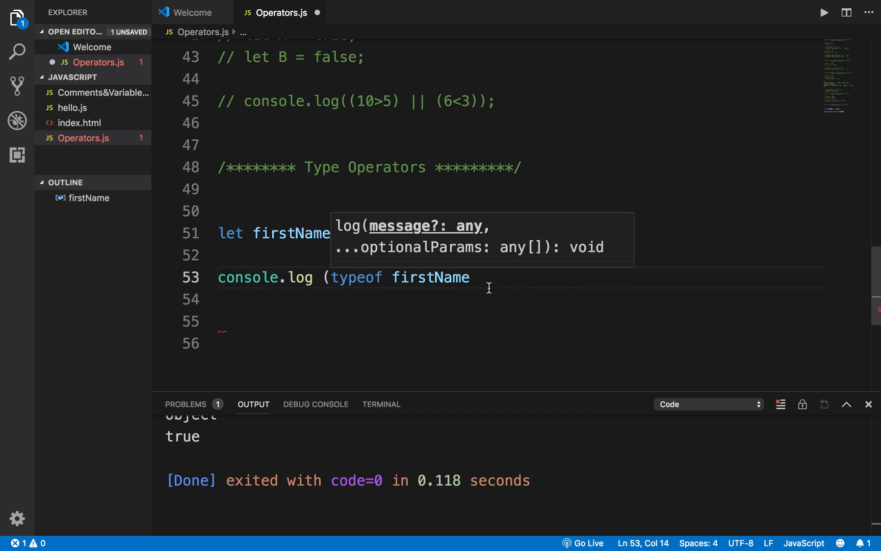
{"action": "type", "text": ");"}
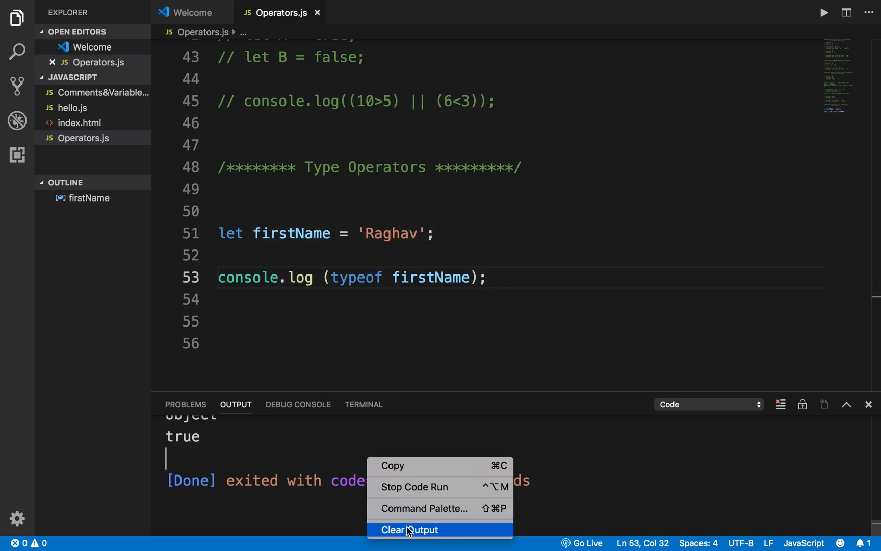
{"action": "left_click", "coordinate": [408, 529]}
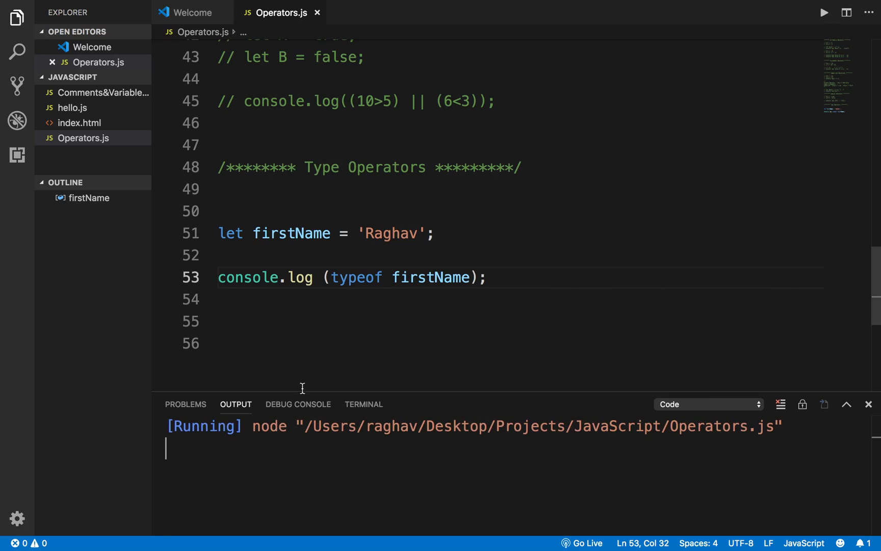
{"action": "left_click", "coordinate": [823, 12]}
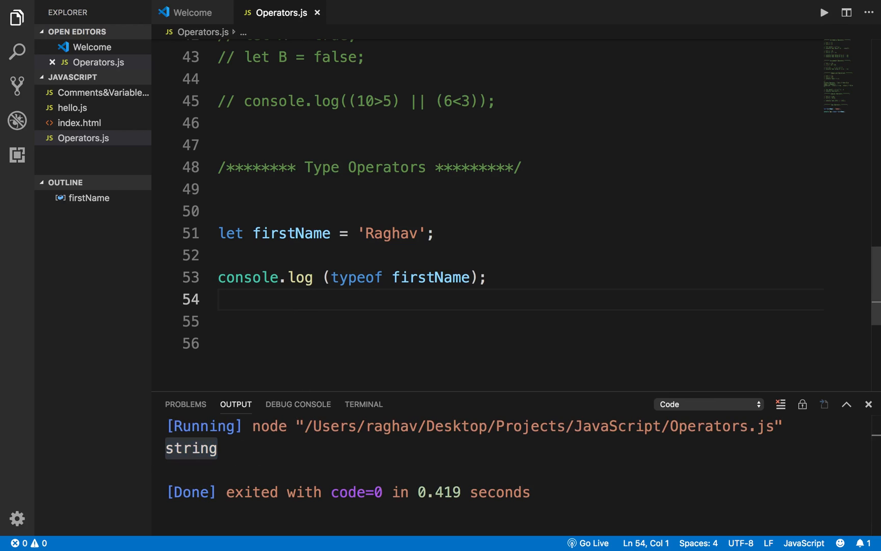
Log typeof 123, fix the 'consile' typo so it prints 'number', then change 123 to 123.34.
{"action": "type", "text": "consile.log ("}
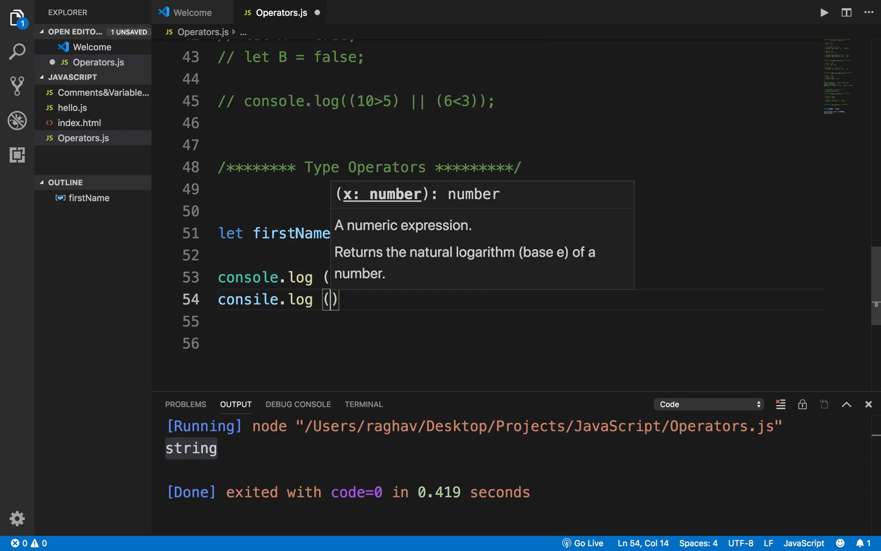
{"action": "type", "text": "typeof"}
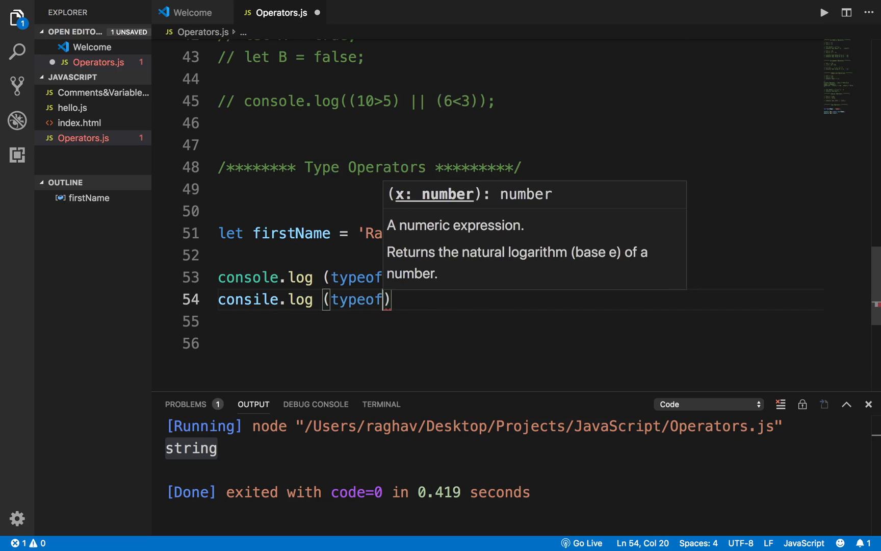
{"action": "type", "text": "123"}
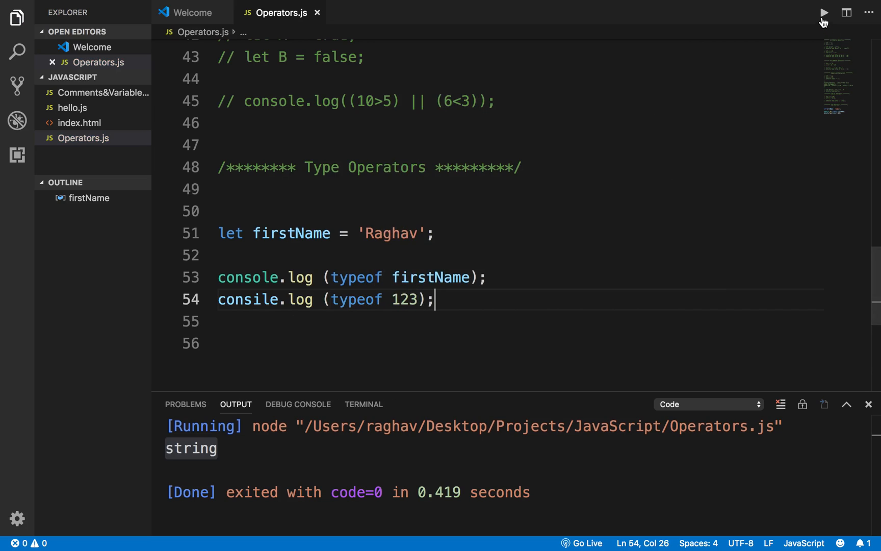
{"action": "left_click", "coordinate": [822, 12]}
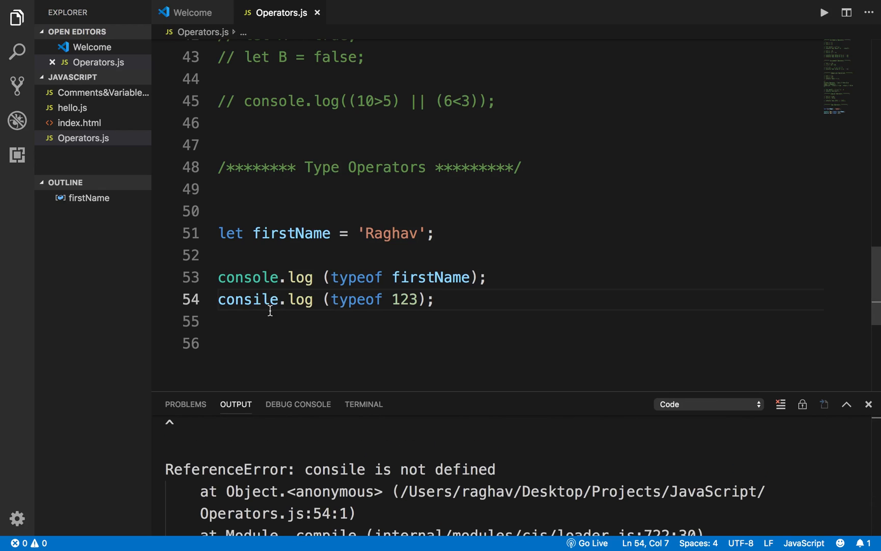
{"action": "type", "text": "console"}
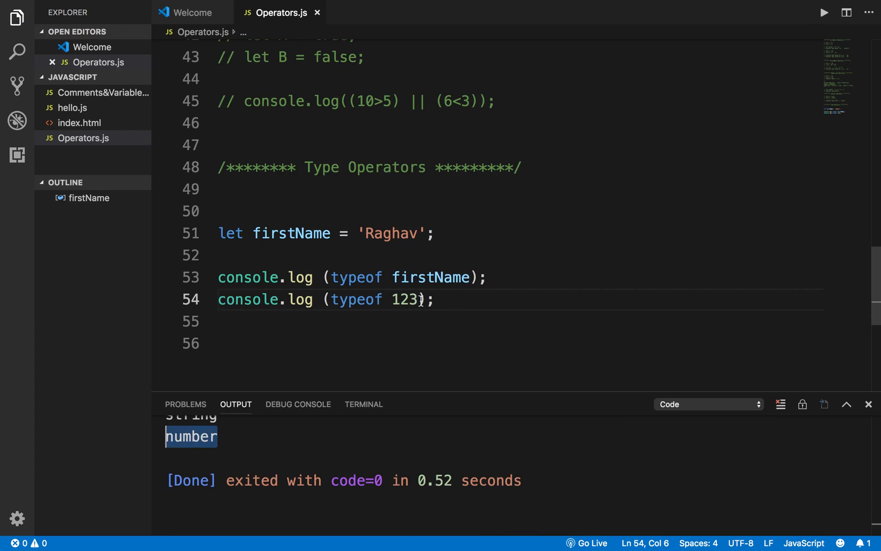
{"action": "type", "text": ".34"}
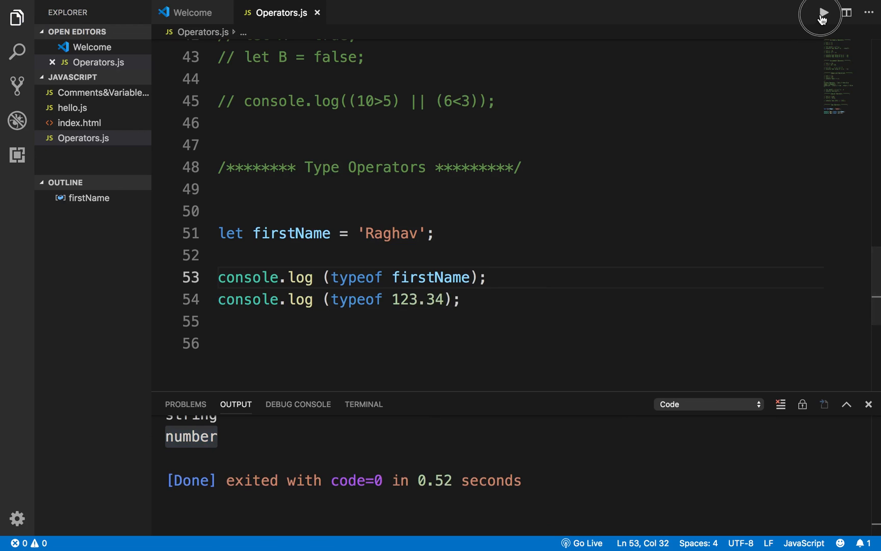
Run the typeof 123.34 check, then change the duplicated line to check typeof true.
{"action": "left_click", "coordinate": [825, 12]}
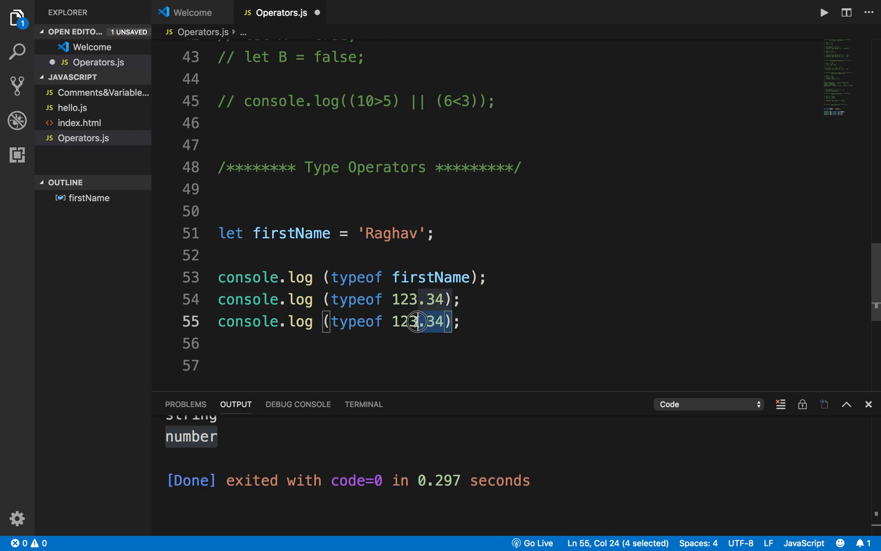
{"action": "left_click", "coordinate": [441, 321]}
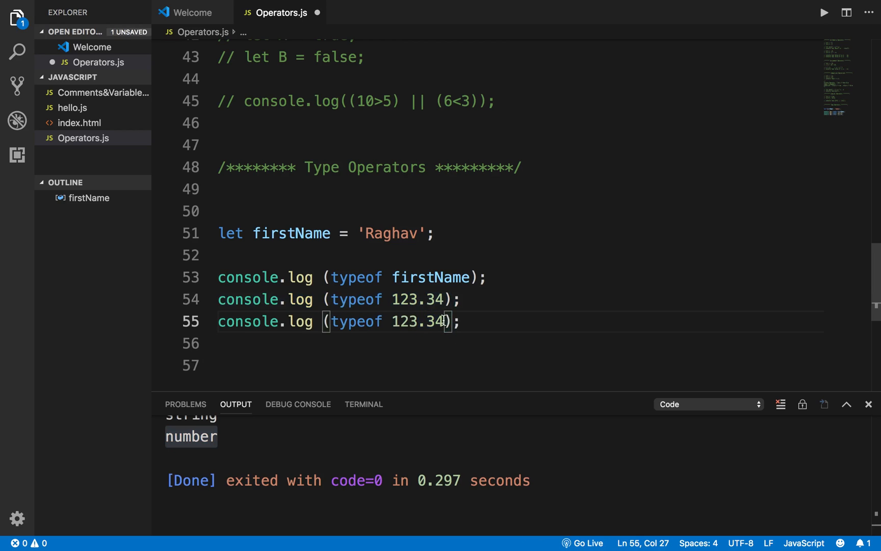
{"action": "type", "text": "true"}
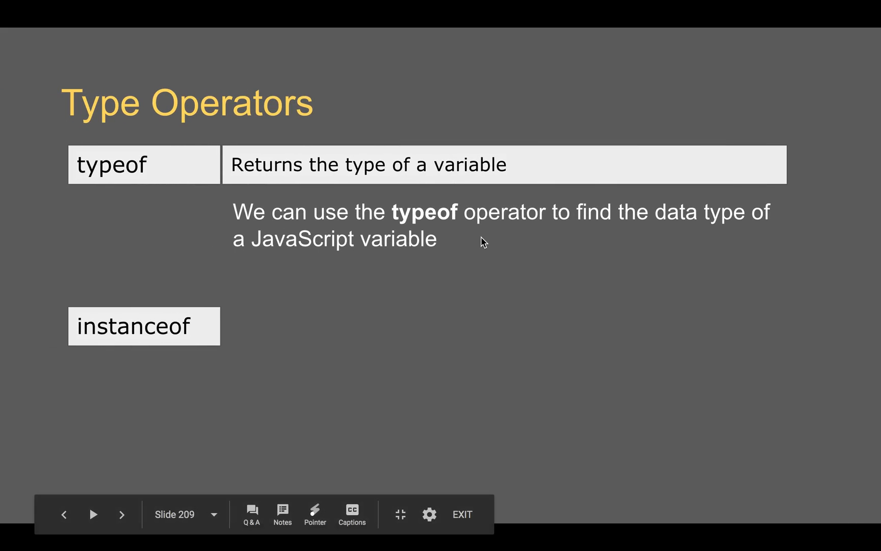
Show the Google Slides Type Operators slide describing typeof.
{"action": "left_click", "coordinate": [121, 514]}
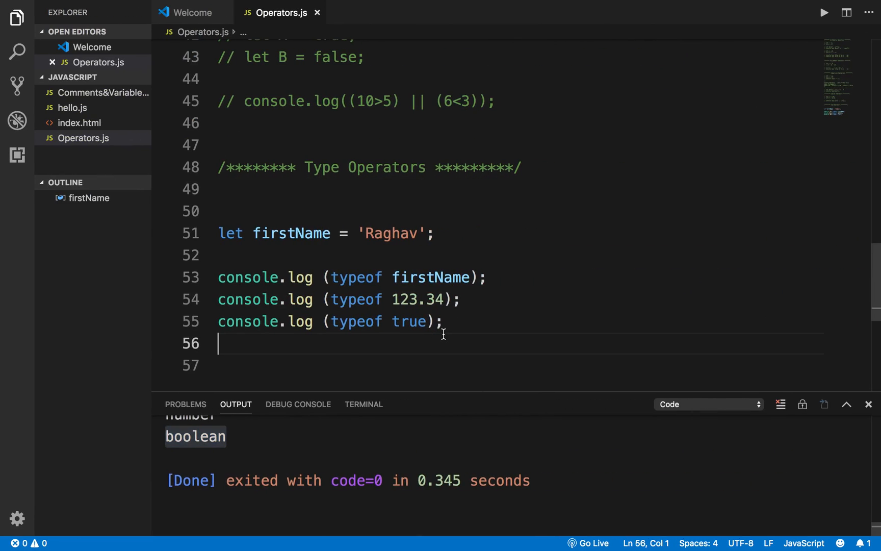
Declare the variable lastName with the value 'Pal'.
{"action": "type", "text": "let"}
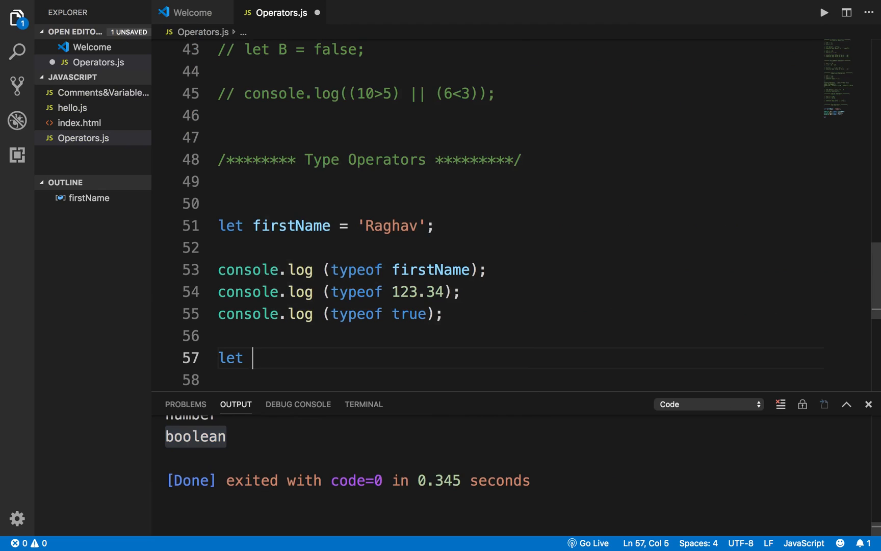
{"action": "type", "text": "lastName"}
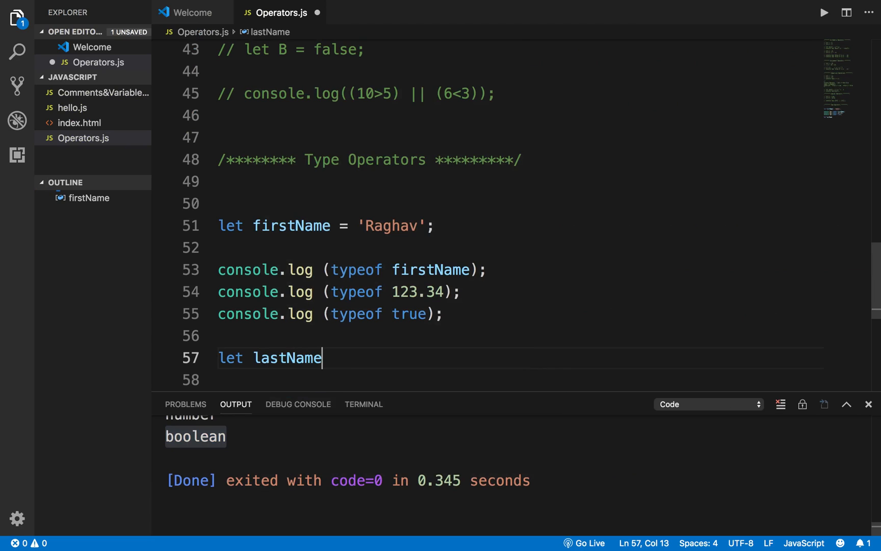
{"action": "type", "text": "= ''"}
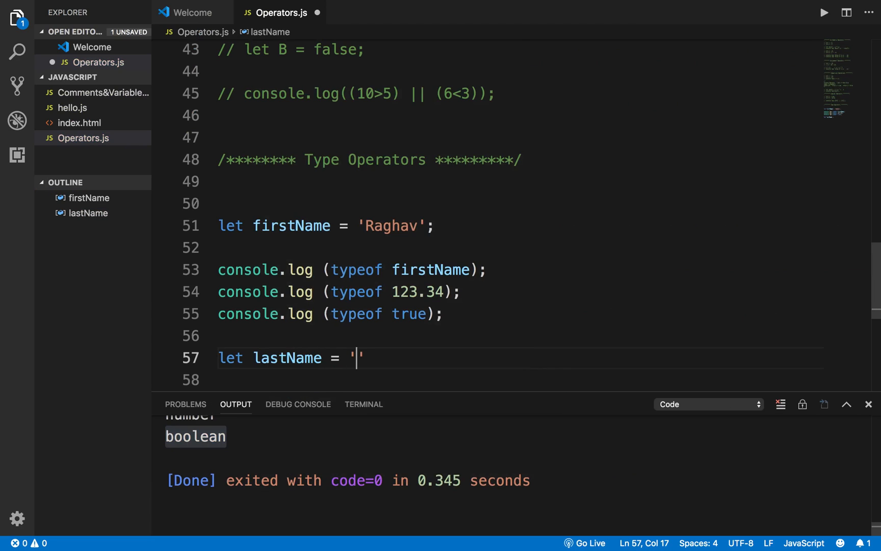
{"action": "type", "text": "Pal"}
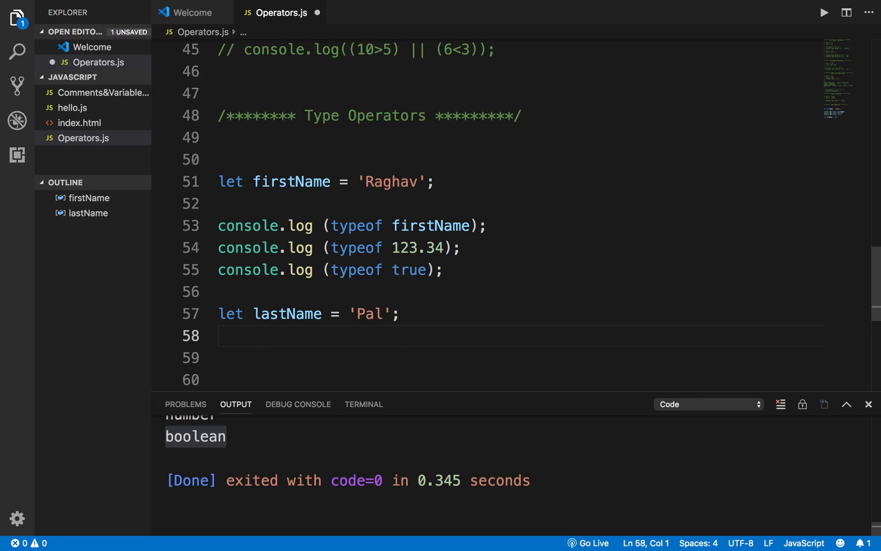
Write the expression lastName instanceof String and begin wrapping it in console.
{"action": "type", "text": "lastName i"}
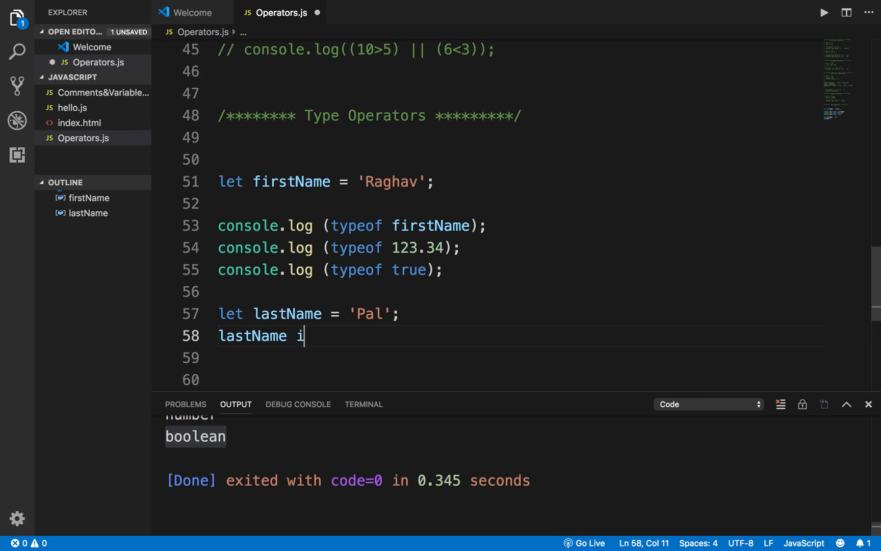
{"action": "type", "text": "nstance"}
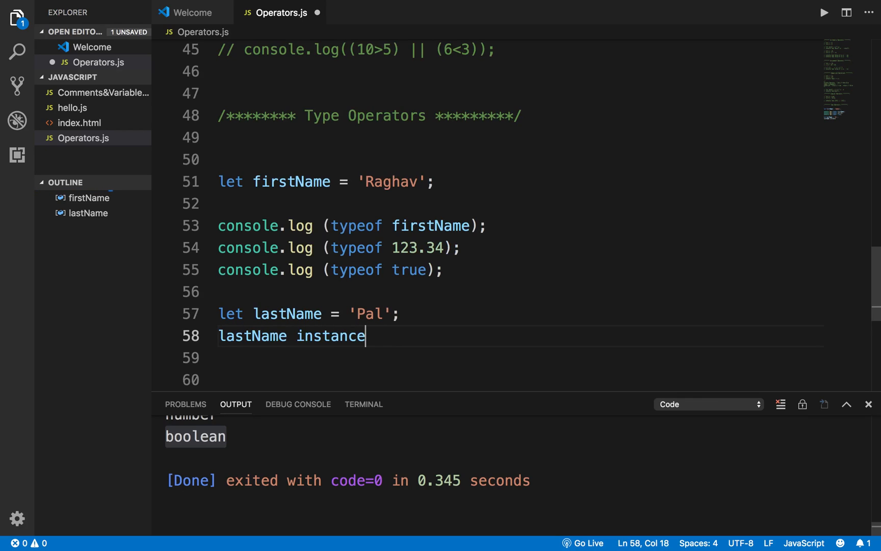
{"action": "type", "text": "of"}
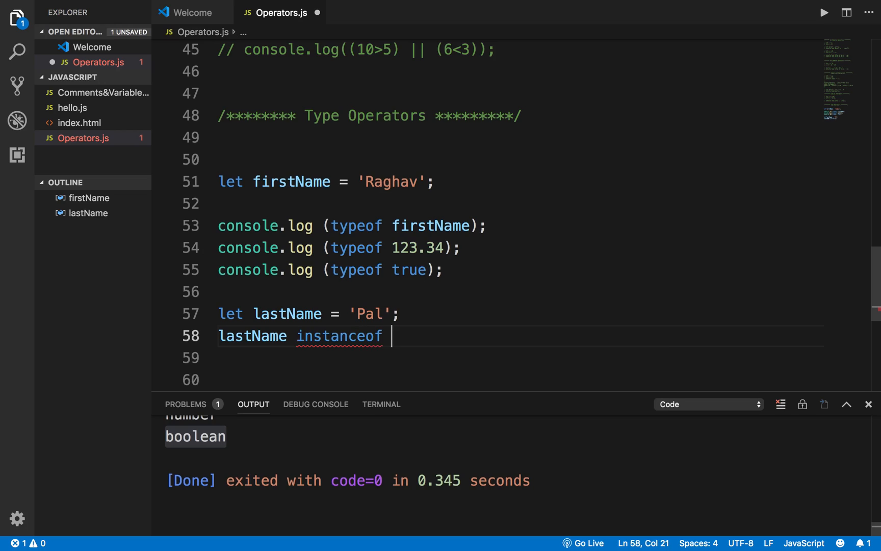
{"action": "type", "text": "String"}
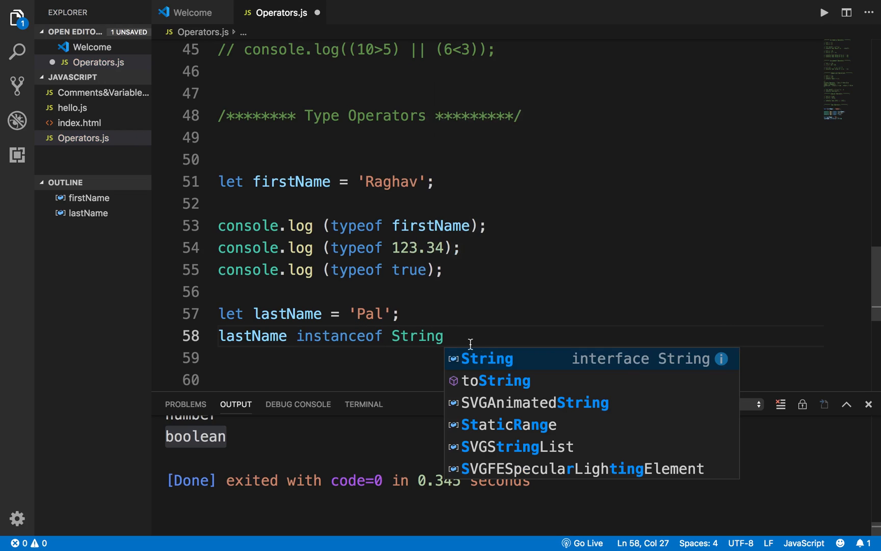
{"action": "type", "text": "consol"}
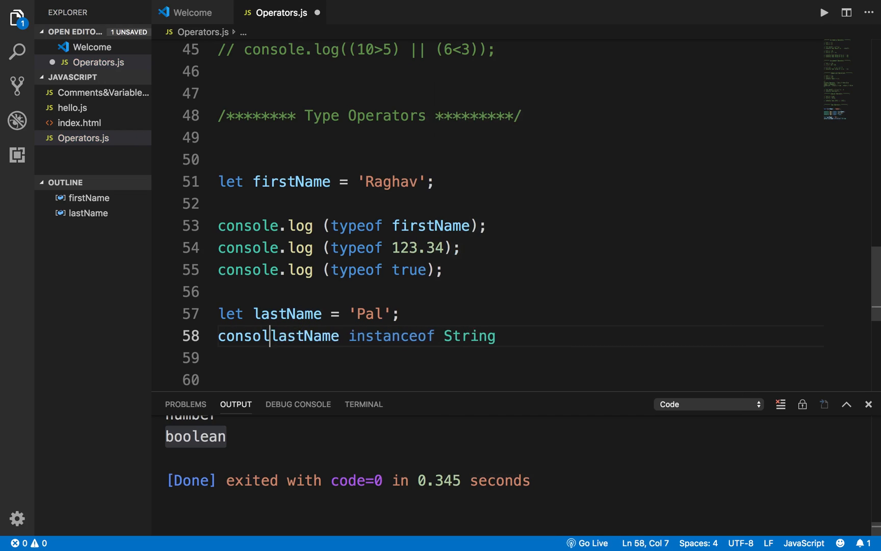
Finish console.log(lastName instanceof String) and run it, highlighting the printed false.
{"action": "type", "text": ".log ("}
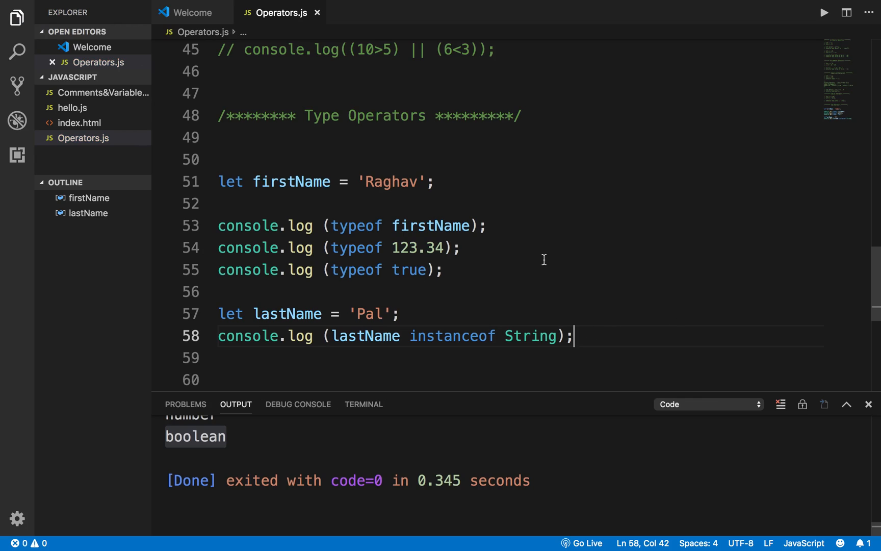
{"action": "mouse_move", "coordinate": [824, 17]}
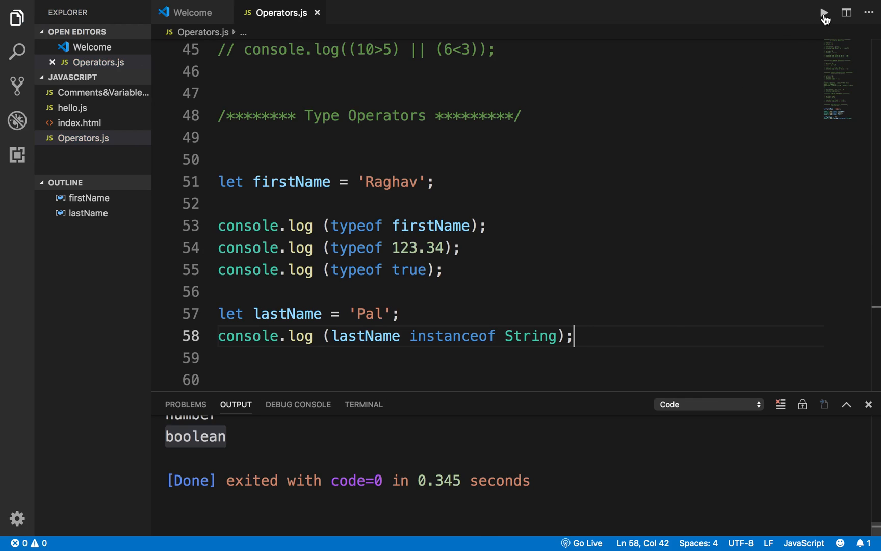
{"action": "left_click", "coordinate": [824, 12]}
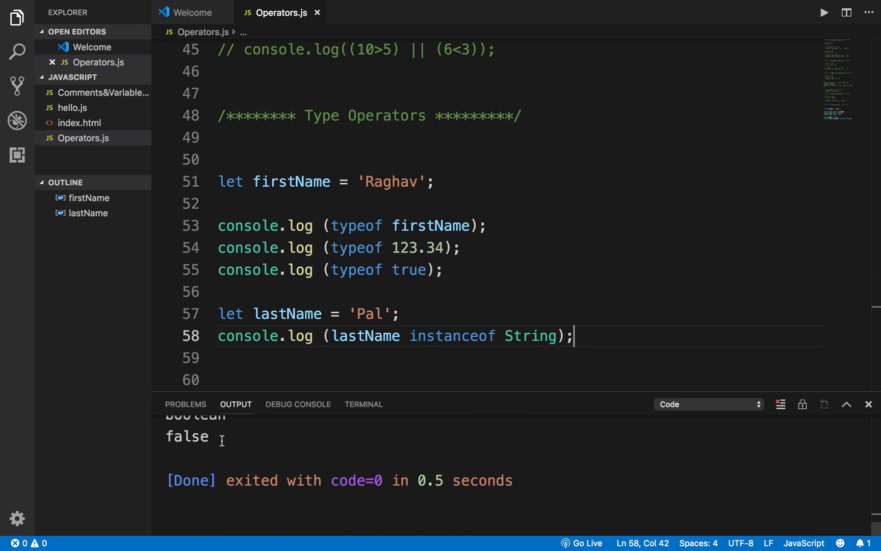
{"action": "double_click", "coordinate": [186, 436]}
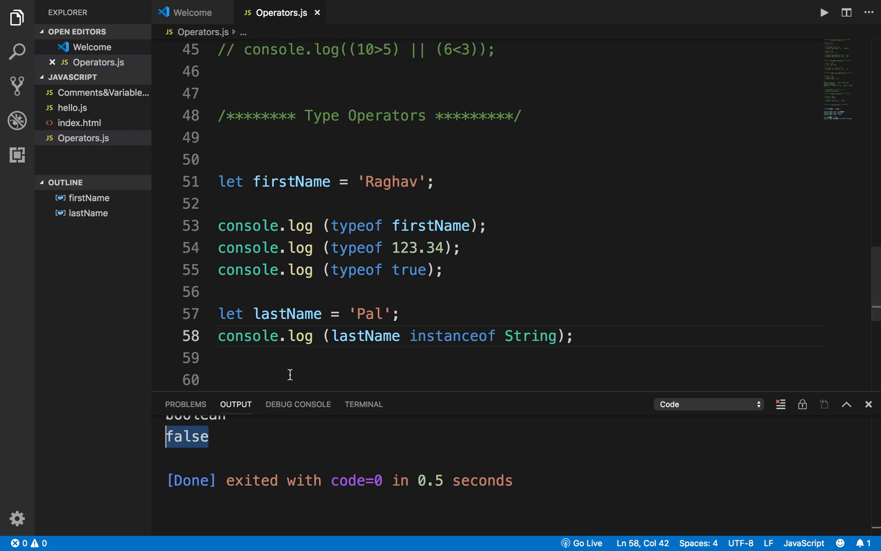
{"action": "double_click", "coordinate": [286, 313]}
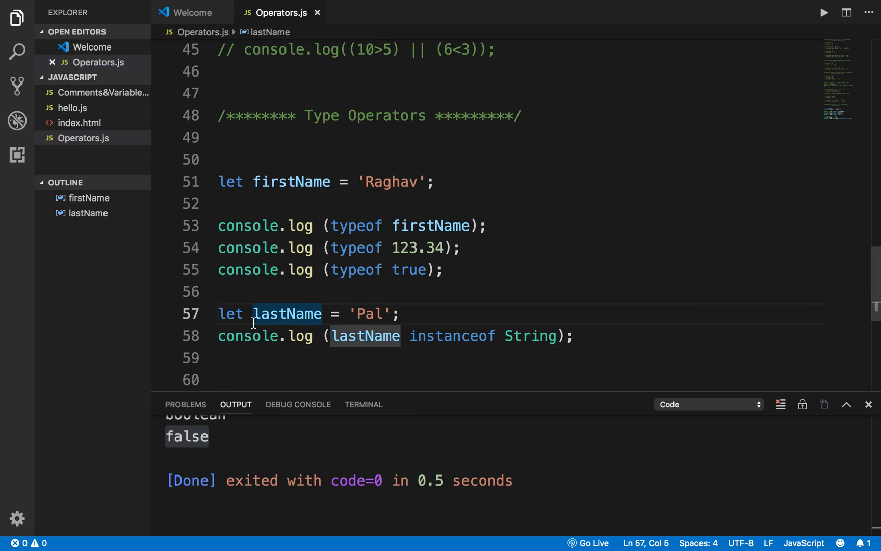
{"action": "left_click", "coordinate": [401, 314]}
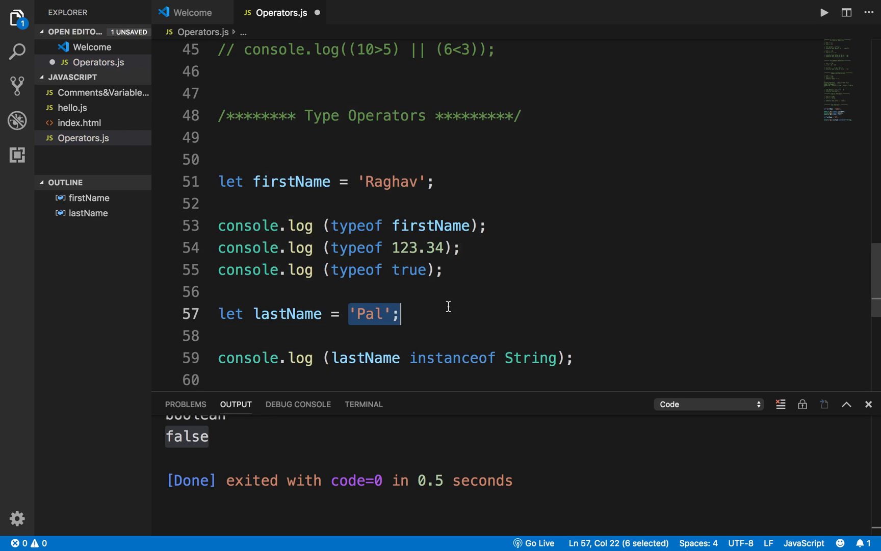
Redeclare lastName as new String('Pal'), remove the blank line, and rerun to print true.
{"action": "type", "text": "new String("}
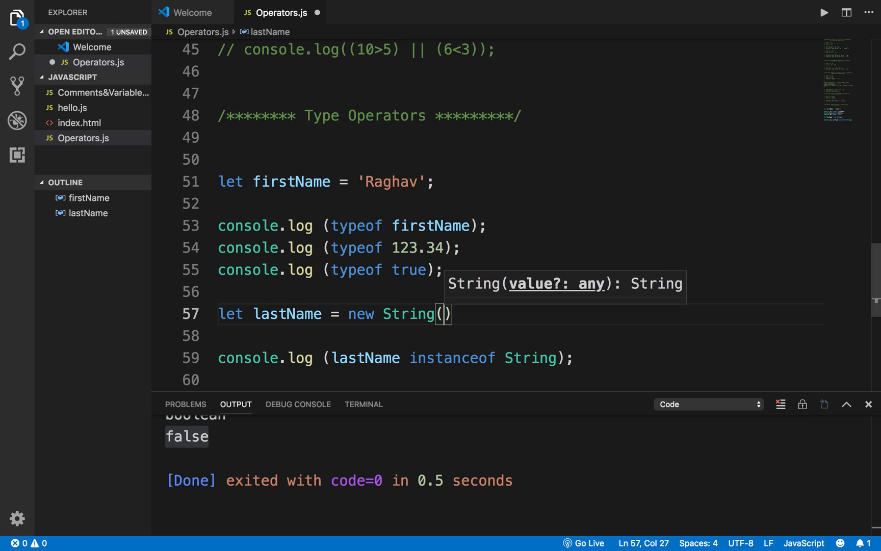
{"action": "type", "text": "'Pal'"}
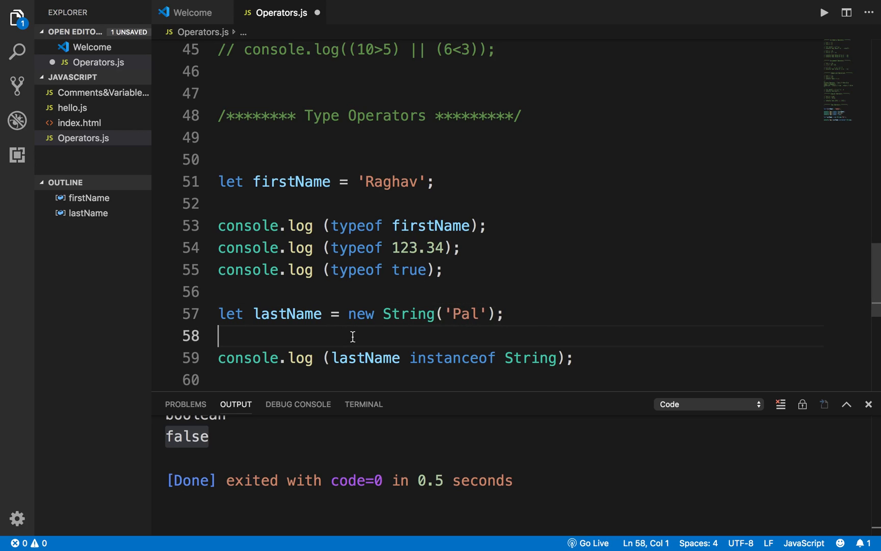
{"action": "key", "text": "Backspace"}
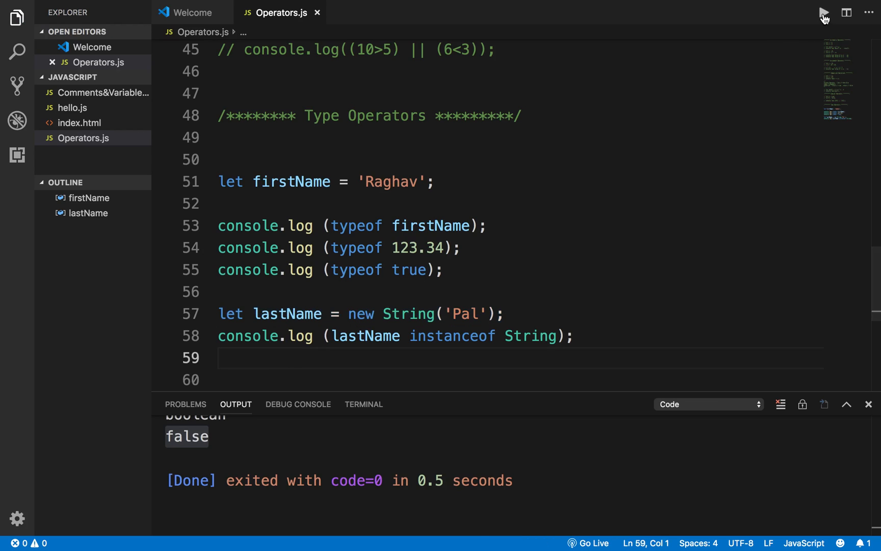
{"action": "left_click", "coordinate": [825, 13]}
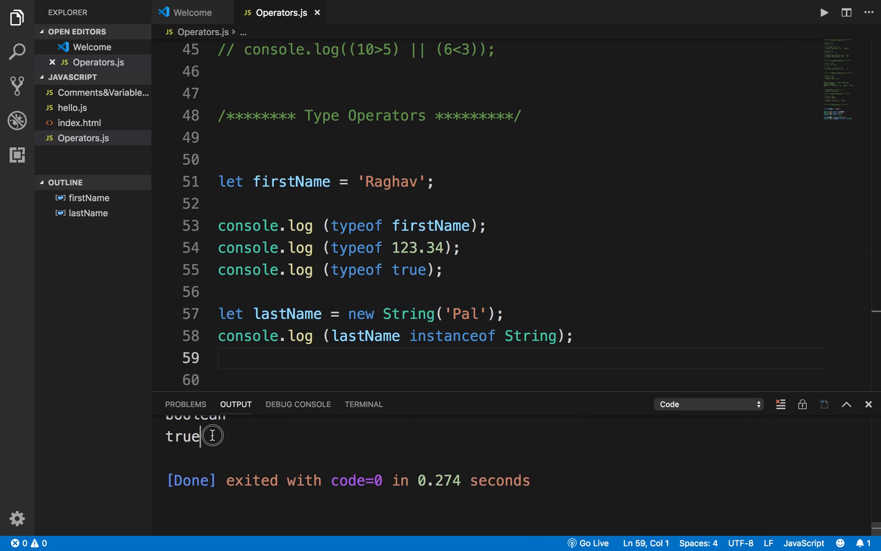
{"action": "double_click", "coordinate": [365, 335]}
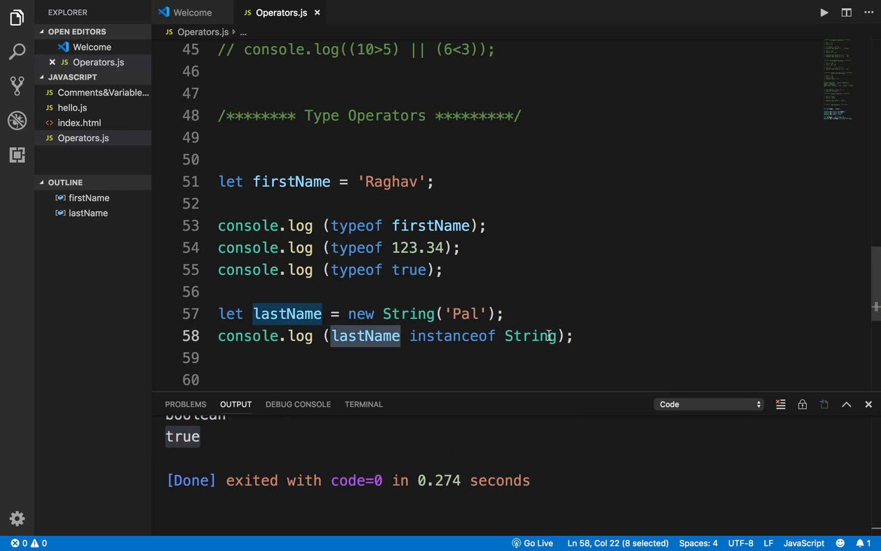
{"action": "key", "text": "enter"}
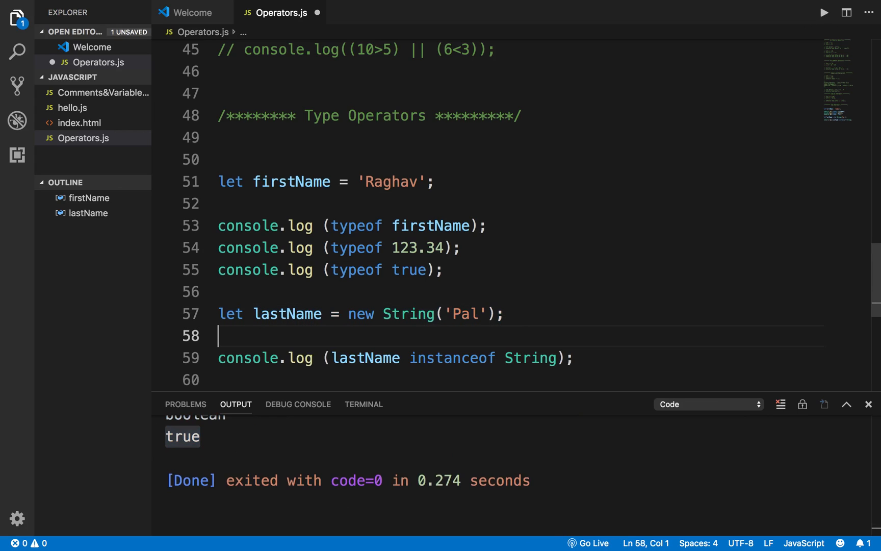
Declare num1 = 123 and point the instanceof check at num1, changing String to Number.
{"action": "type", "text": "let num1"}
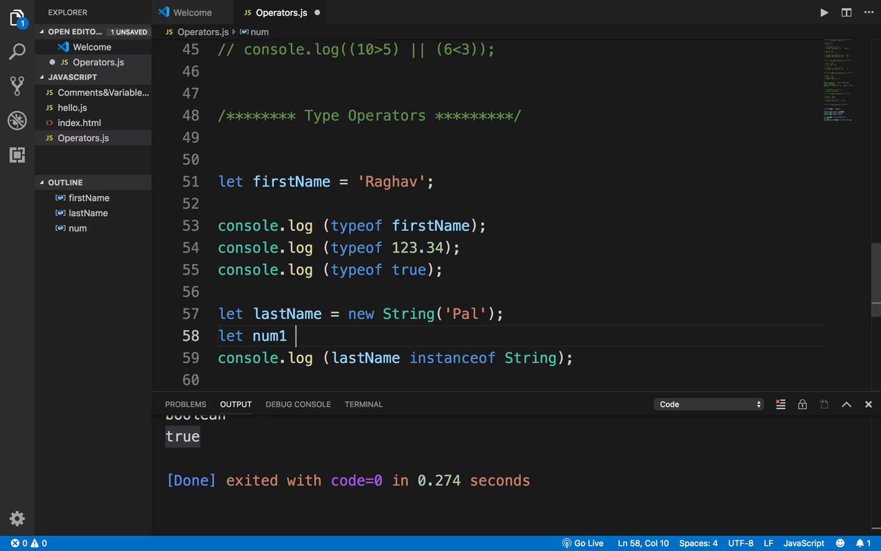
{"action": "type", "text": "= 123"}
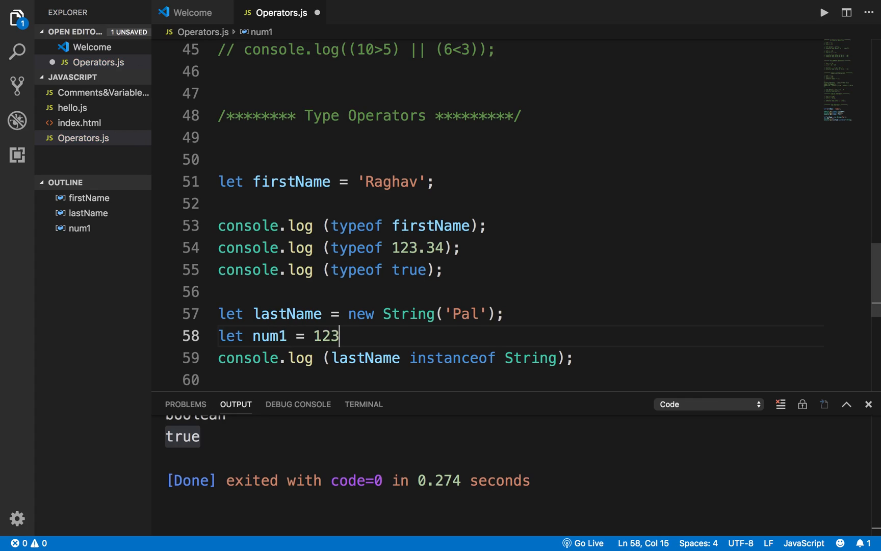
{"action": "type", "text": "num1"}
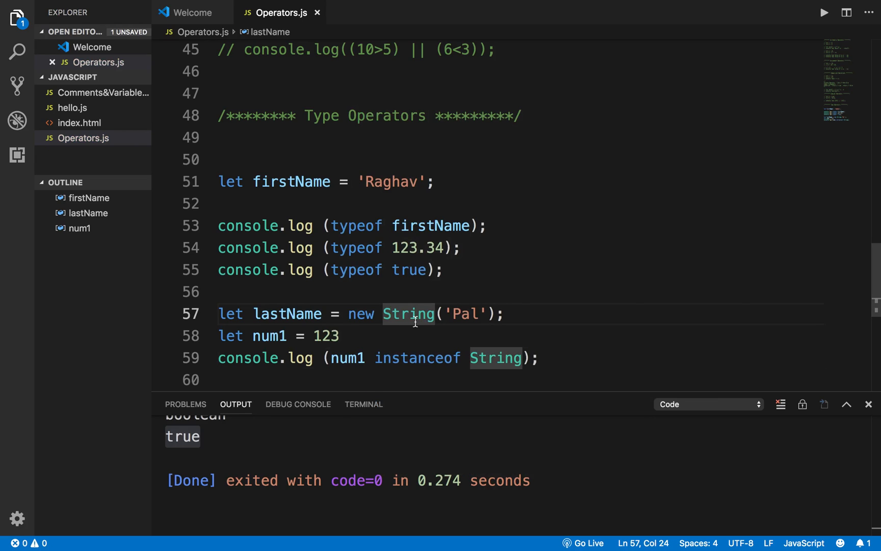
{"action": "mouse_move", "coordinate": [294, 427]}
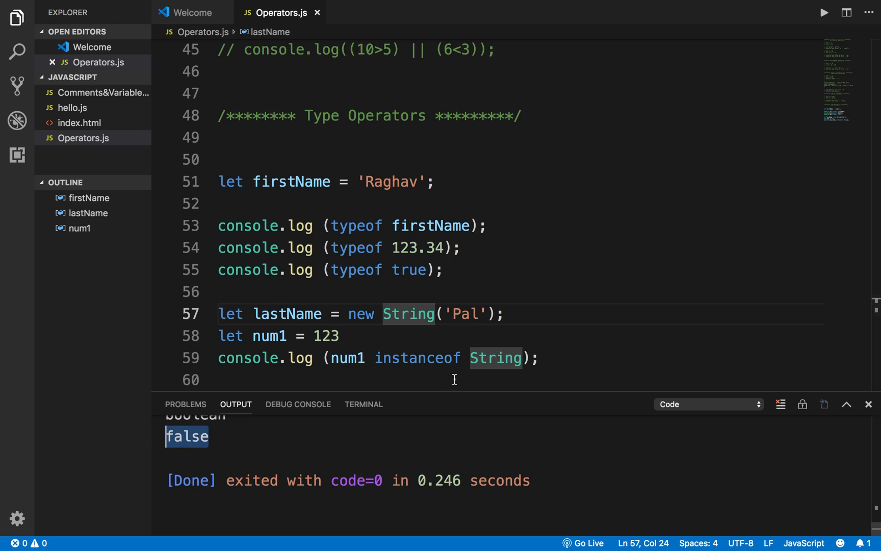
{"action": "type", "text": "num"}
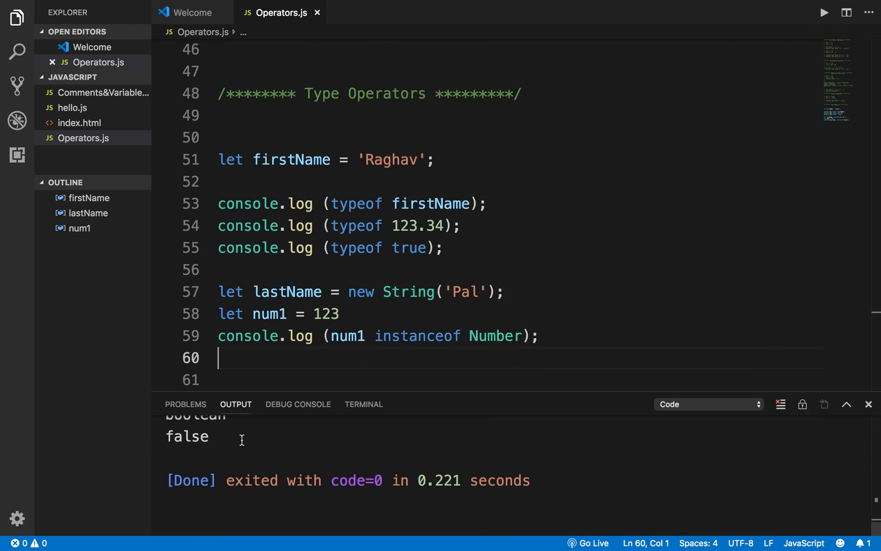
{"action": "scroll", "scroll_direction": "up", "scroll_amount": 3}
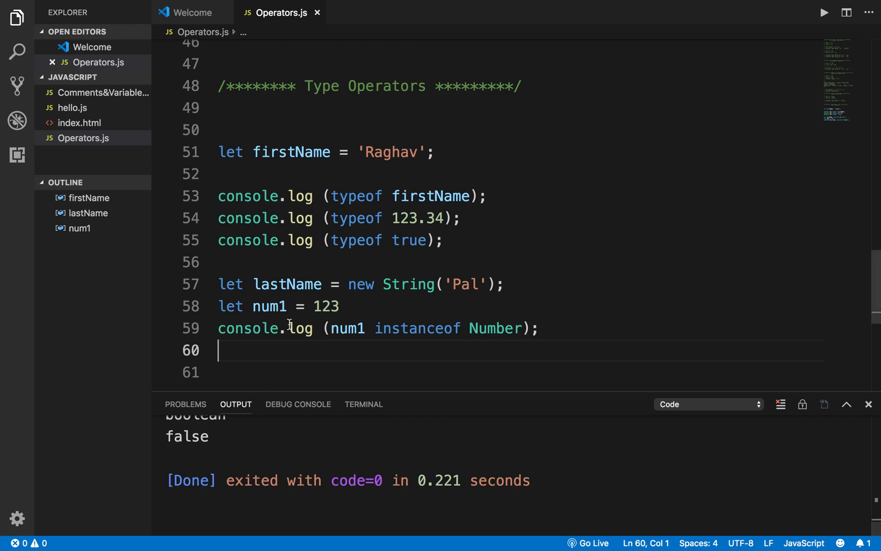
Add a blank line, change num1's value to new Number(123), and rerun Operators.js.
{"action": "key", "text": "Enter"}
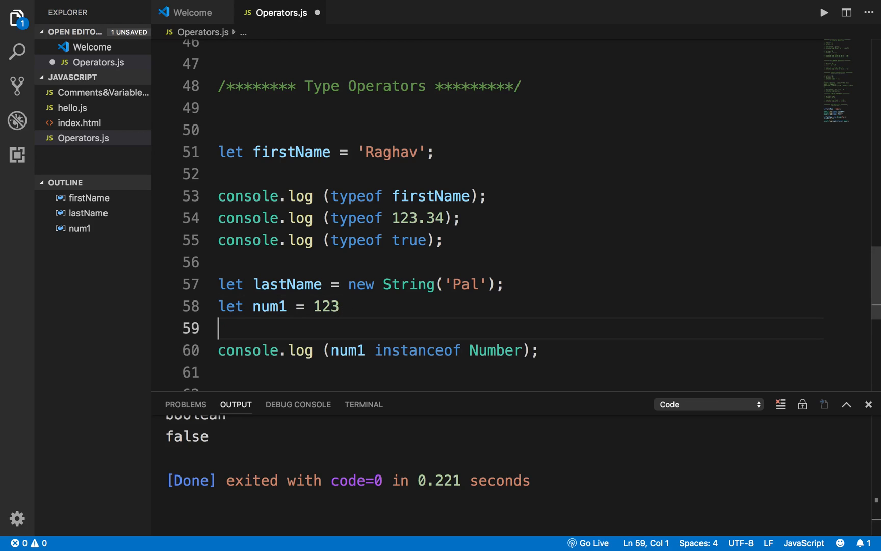
{"action": "double_click", "coordinate": [324, 306]}
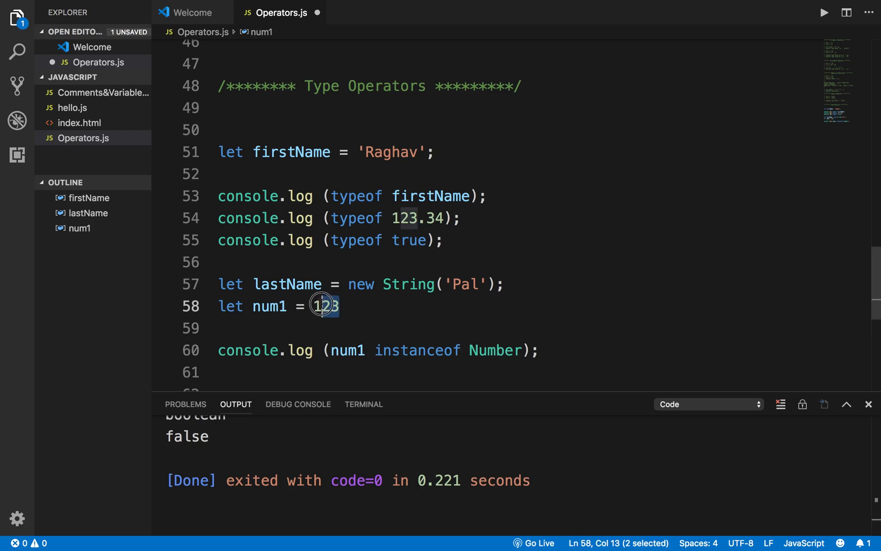
{"action": "type", "text": "new"}
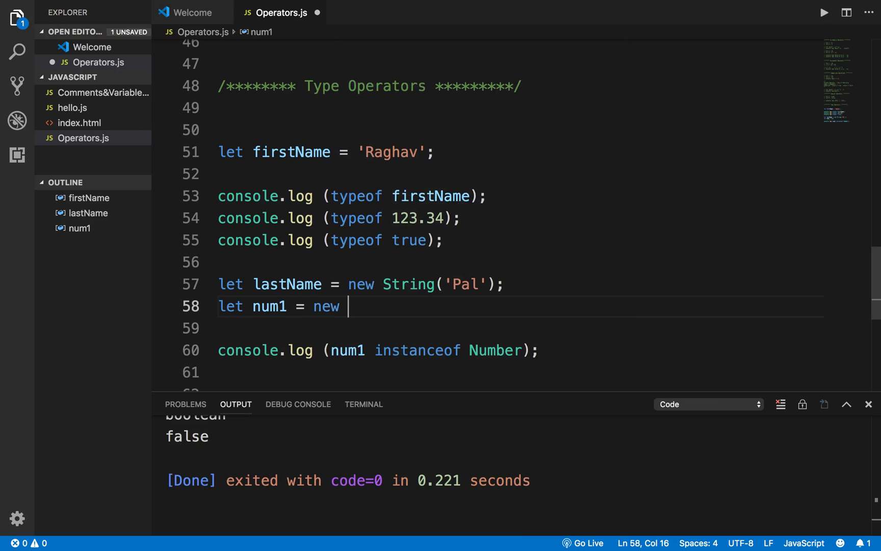
{"action": "type", "text": "Number"}
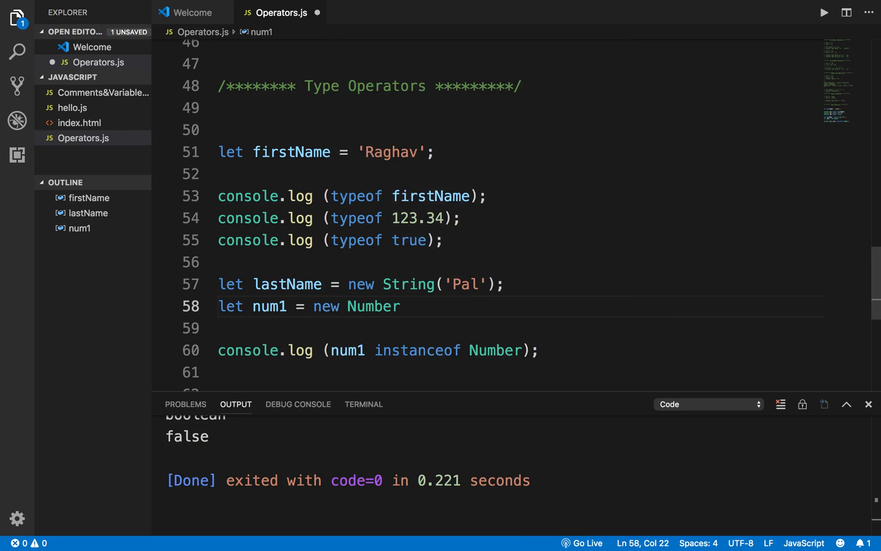
{"action": "type", "text": "(123)"}
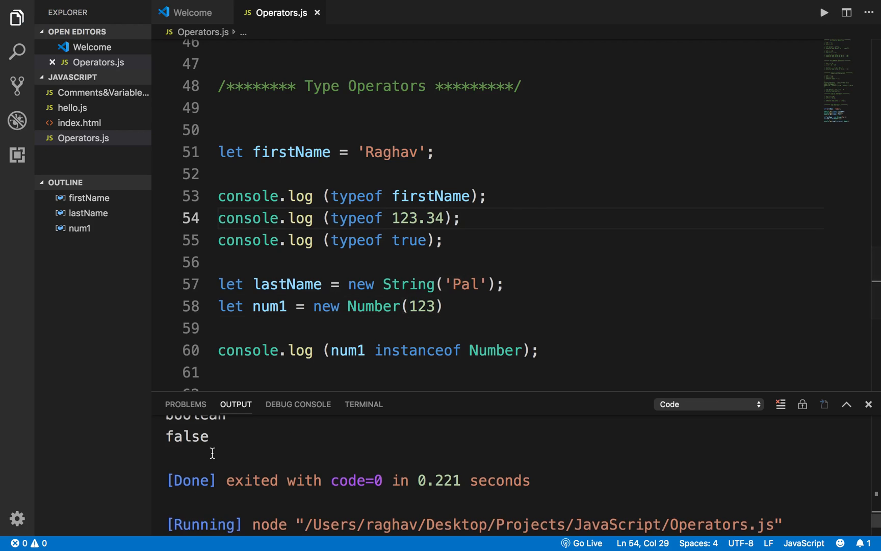
{"action": "left_click", "coordinate": [824, 12]}
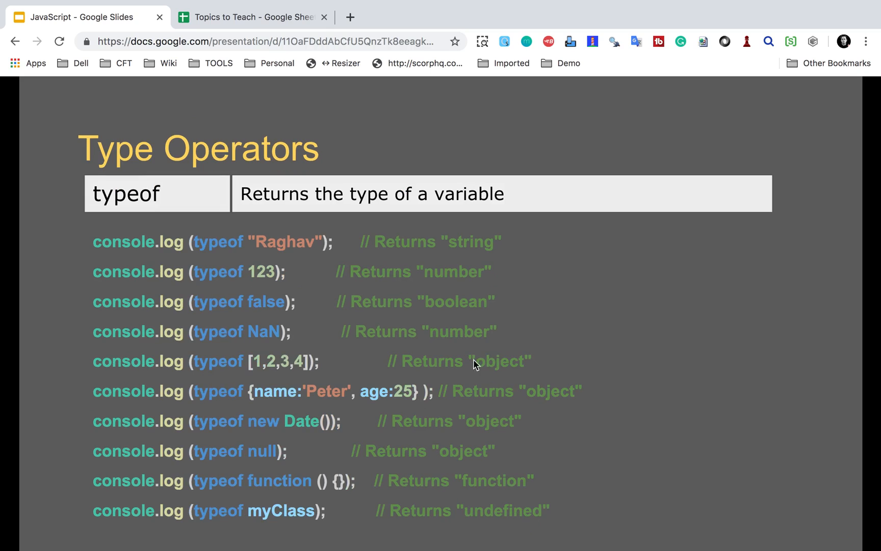
Exit slideshow view on the Type Operators slide to copy its typeof examples.
{"action": "key", "text": "Escape"}
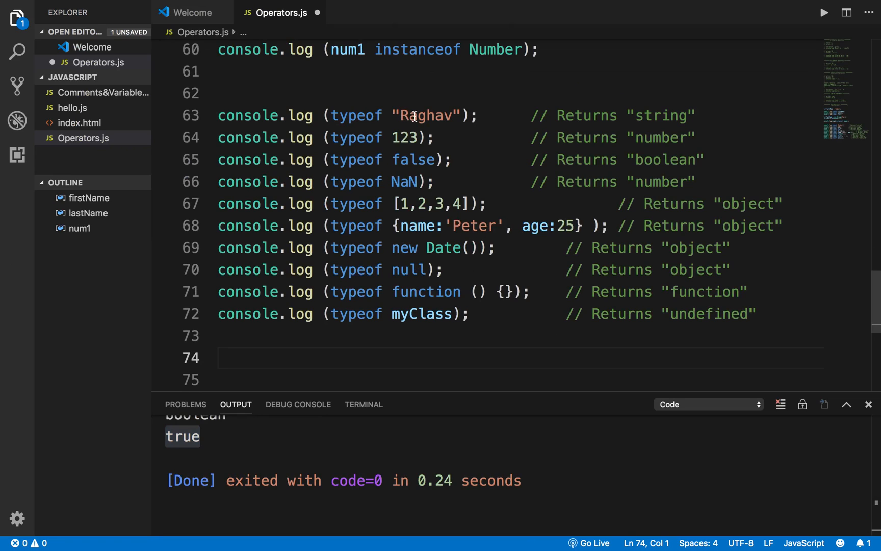
Highlight the expected string and number results in the pasted typeof examples.
{"action": "double_click", "coordinate": [422, 115]}
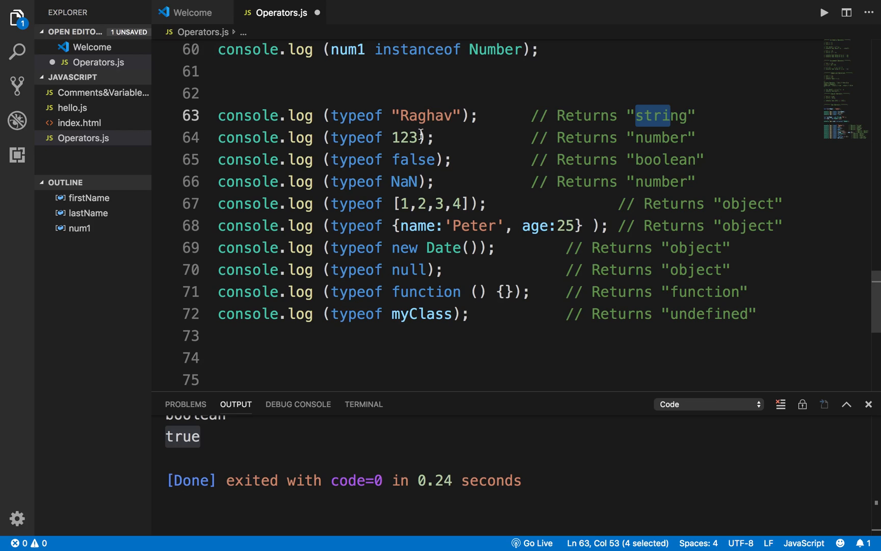
{"action": "double_click", "coordinate": [656, 137]}
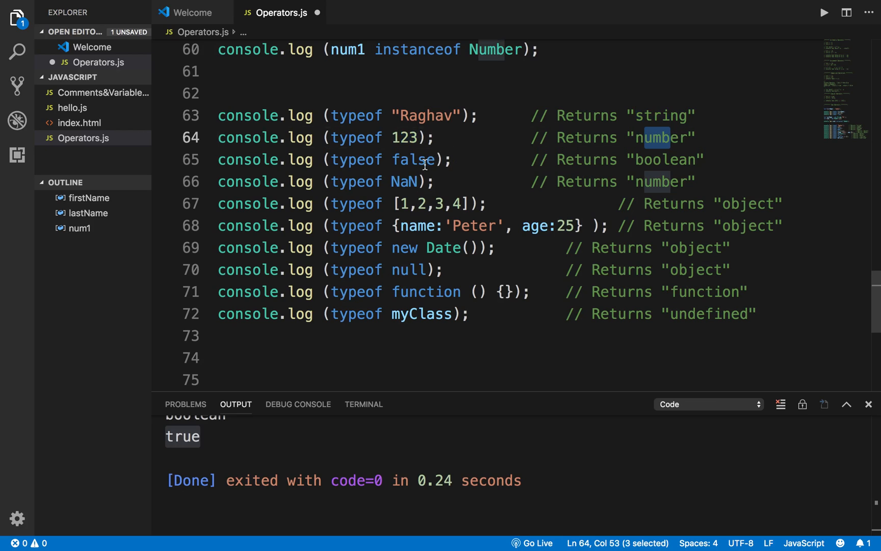
{"action": "double_click", "coordinate": [665, 160]}
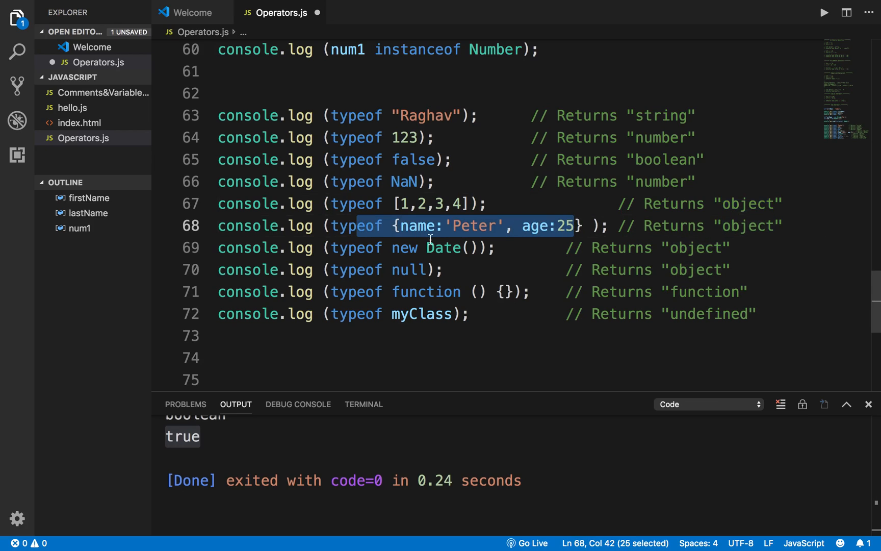
{"action": "mouse_move", "coordinate": [387, 276]}
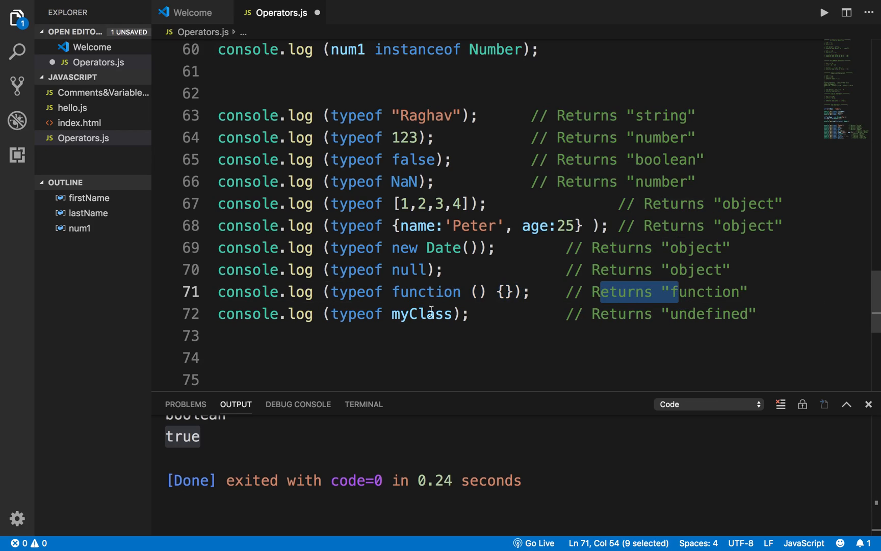
Highlight the undeclared myClass example and its expected undefined result.
{"action": "double_click", "coordinate": [421, 313]}
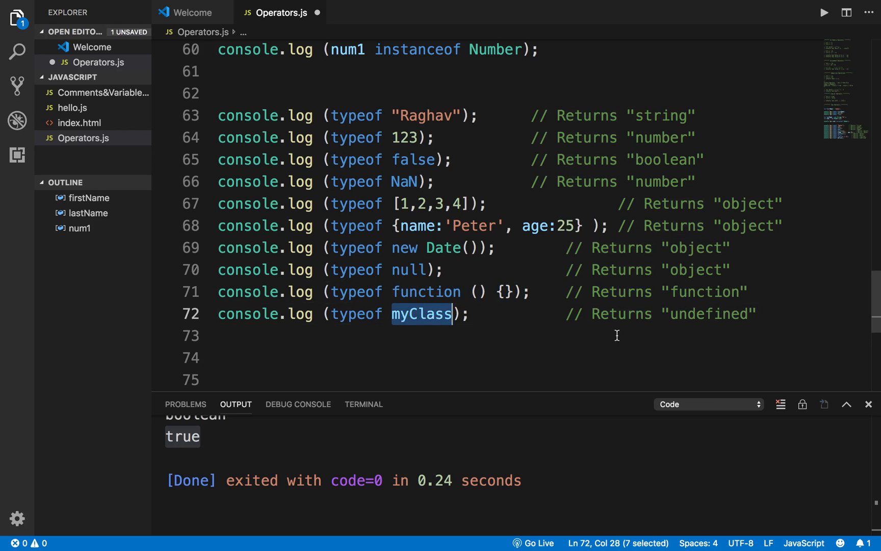
{"action": "double_click", "coordinate": [709, 313]}
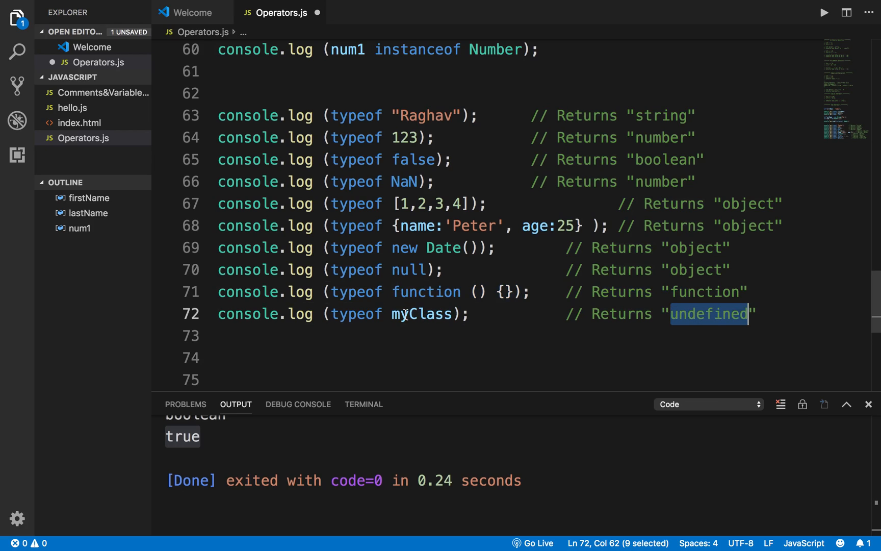
{"action": "double_click", "coordinate": [420, 314]}
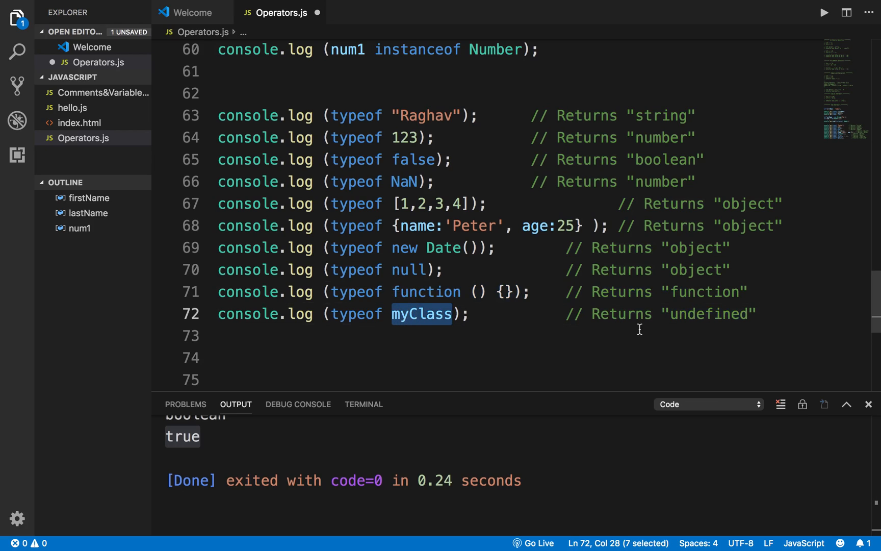
{"action": "double_click", "coordinate": [709, 313]}
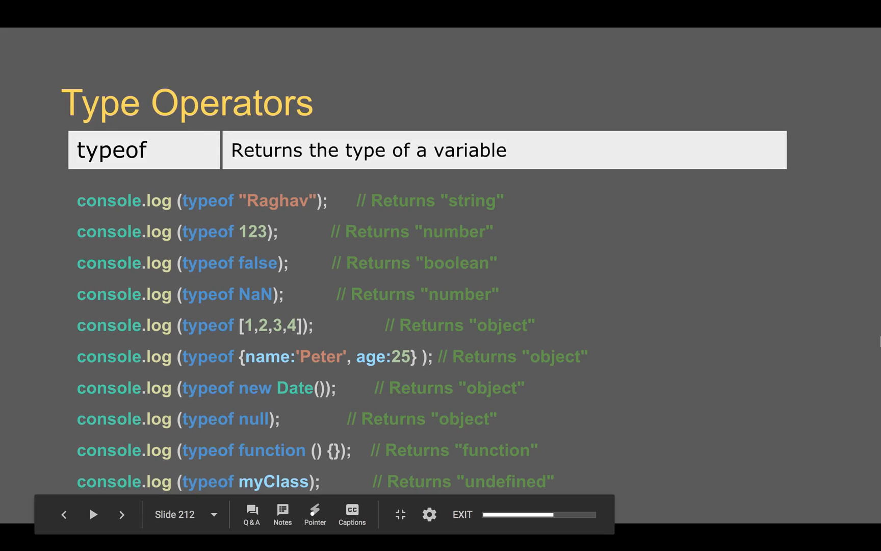
Advance the slideshow from slide 212 to the closing Learn Automation slide.
{"action": "left_click", "coordinate": [122, 514]}
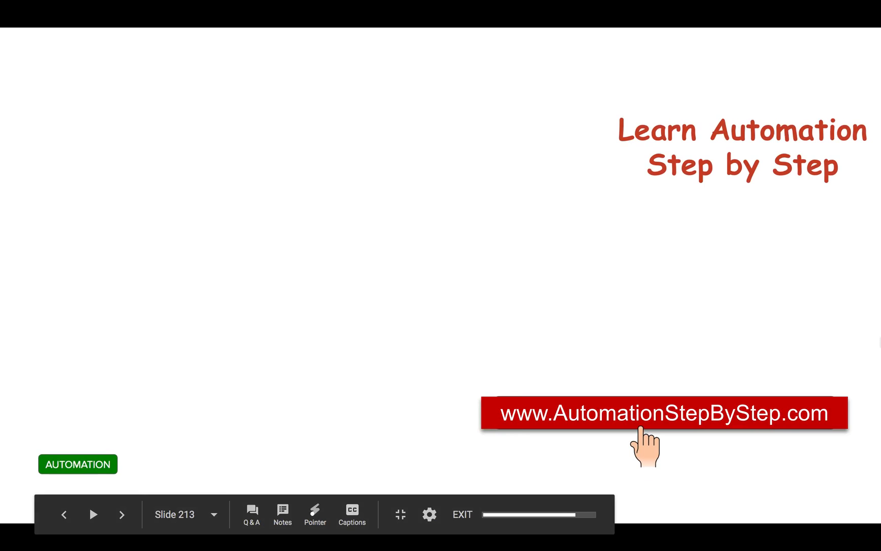